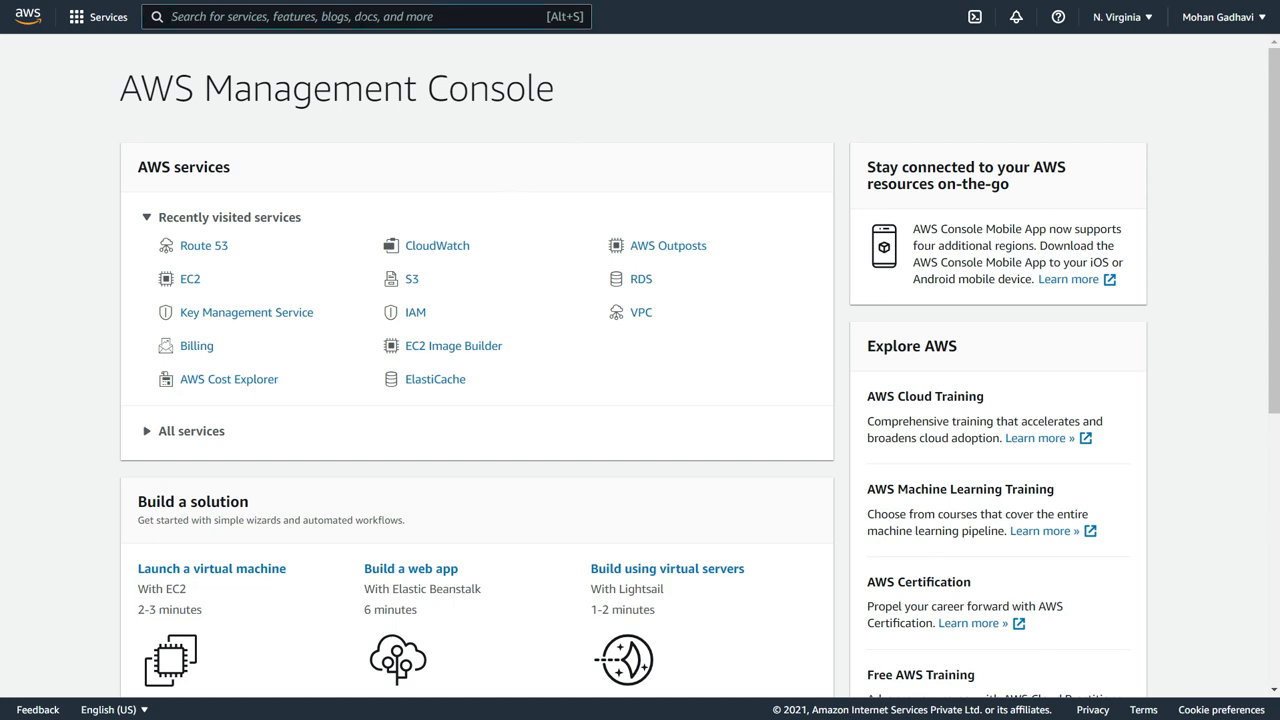
# Find Route 53 via the services search and go to its Hosted zones list.
pyautogui.write('route')
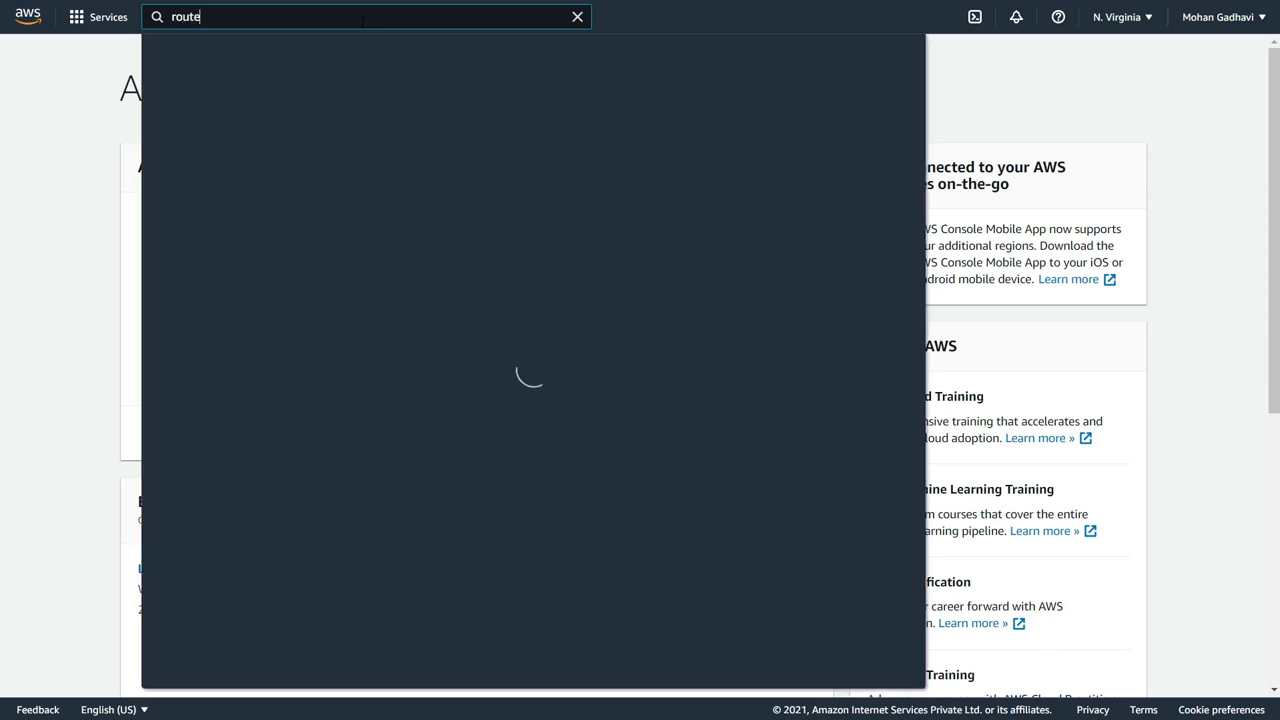
pyautogui.write('53')
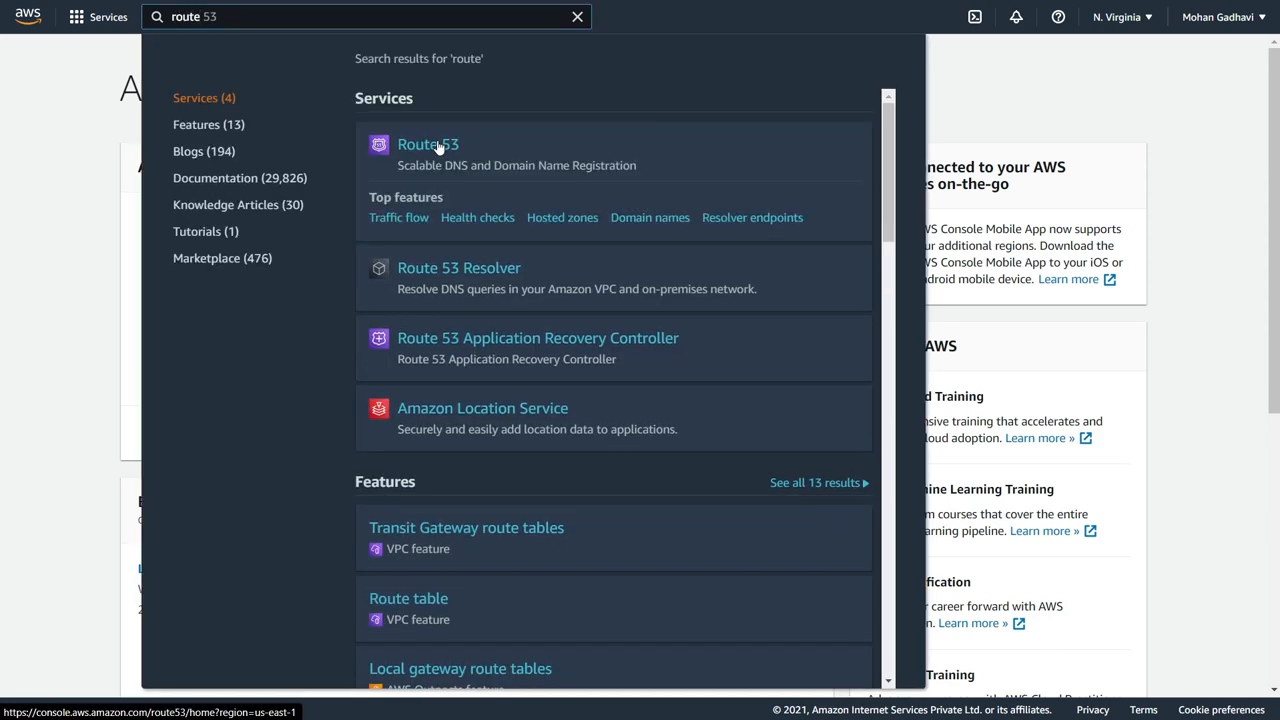
pyautogui.click(428, 144)
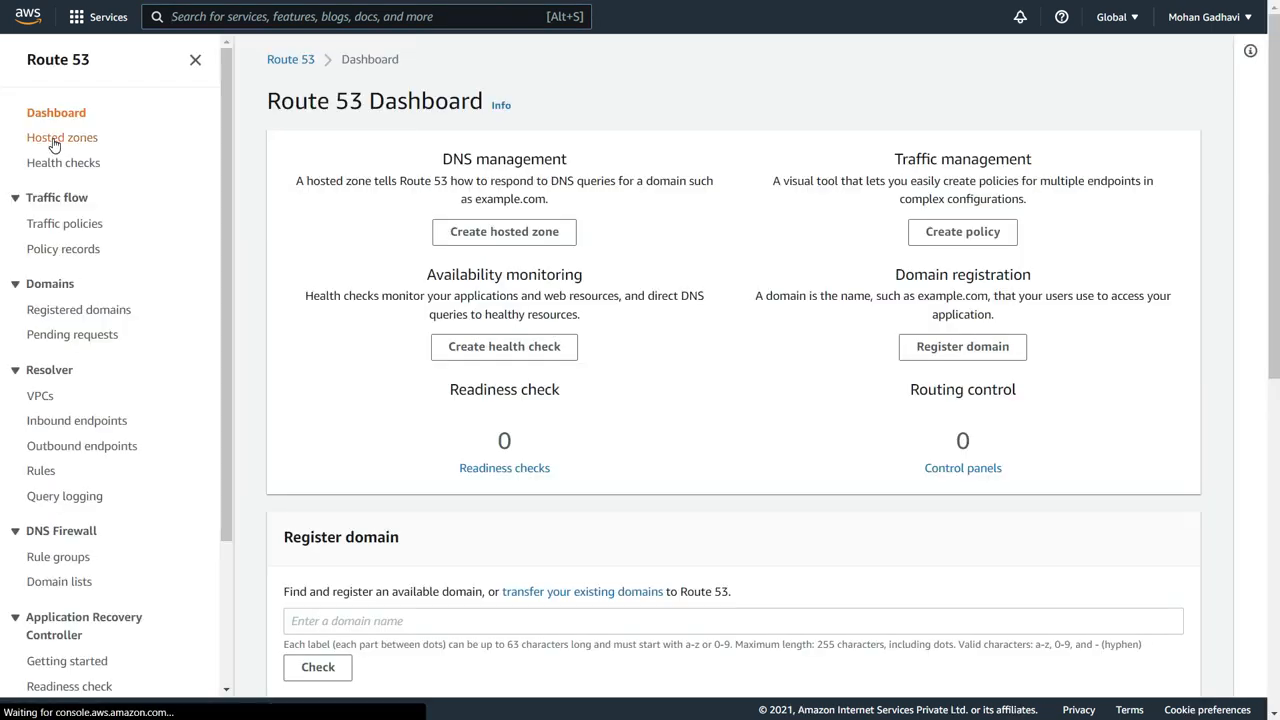
pyautogui.click(62, 136)
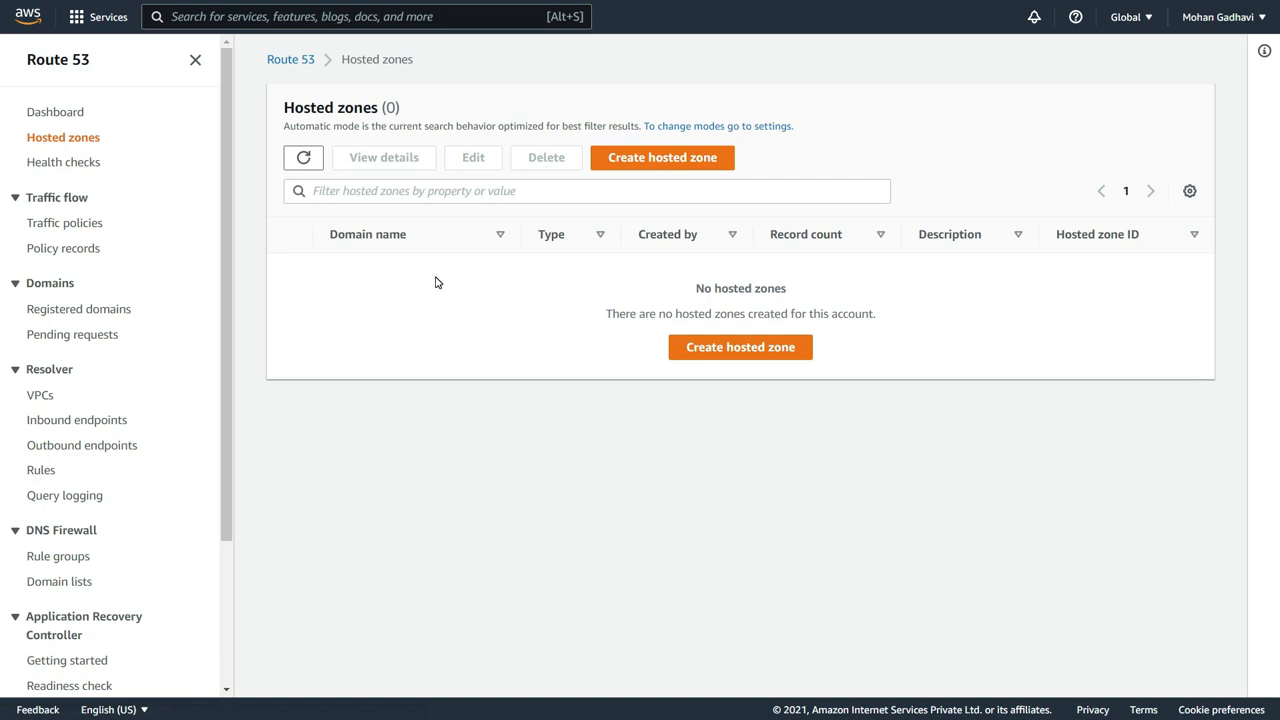
# Start a new public hosted zone with domain name easyaws.rf.gd and move down to the create button.
pyautogui.click(660, 156)
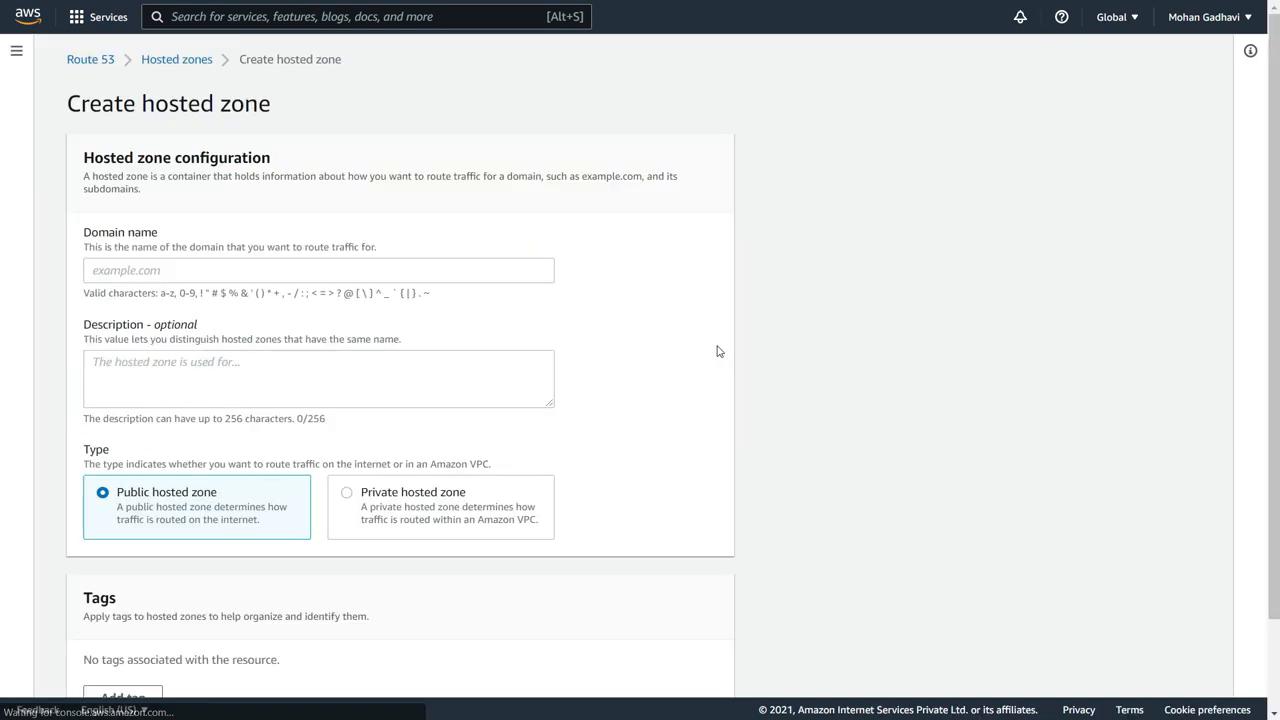
pyautogui.moveTo(590, 356)
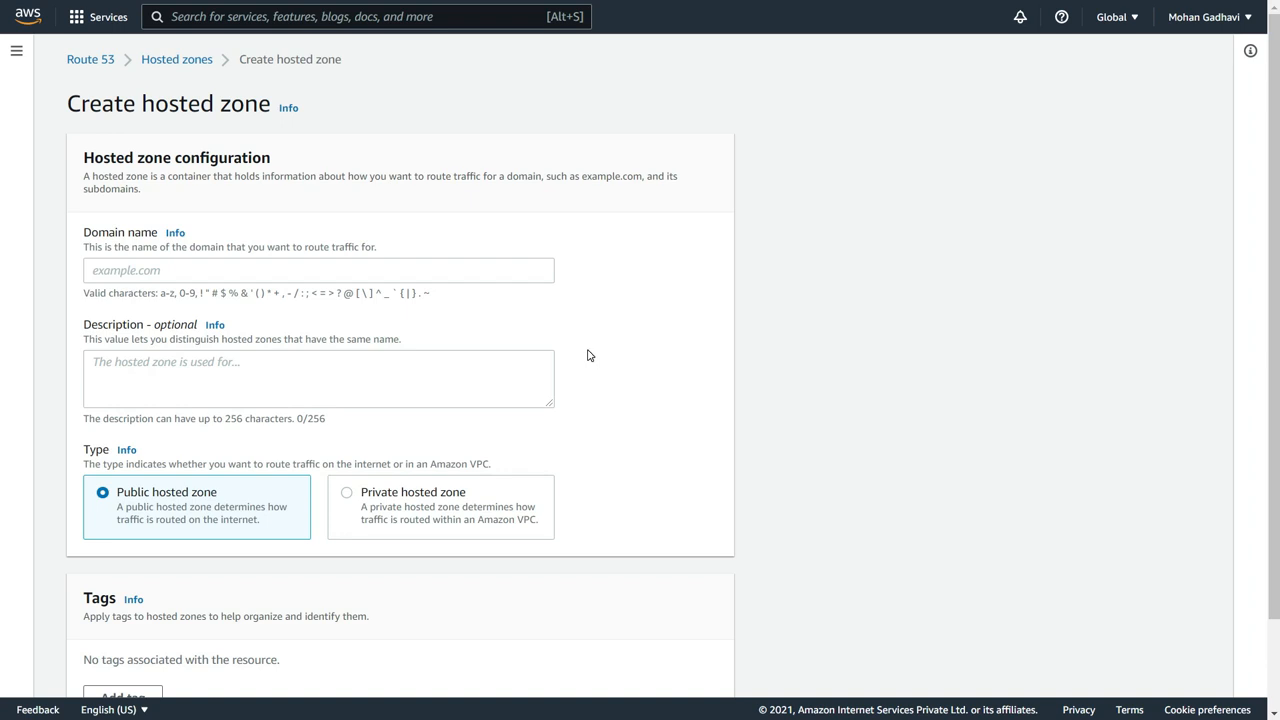
pyautogui.write('e')
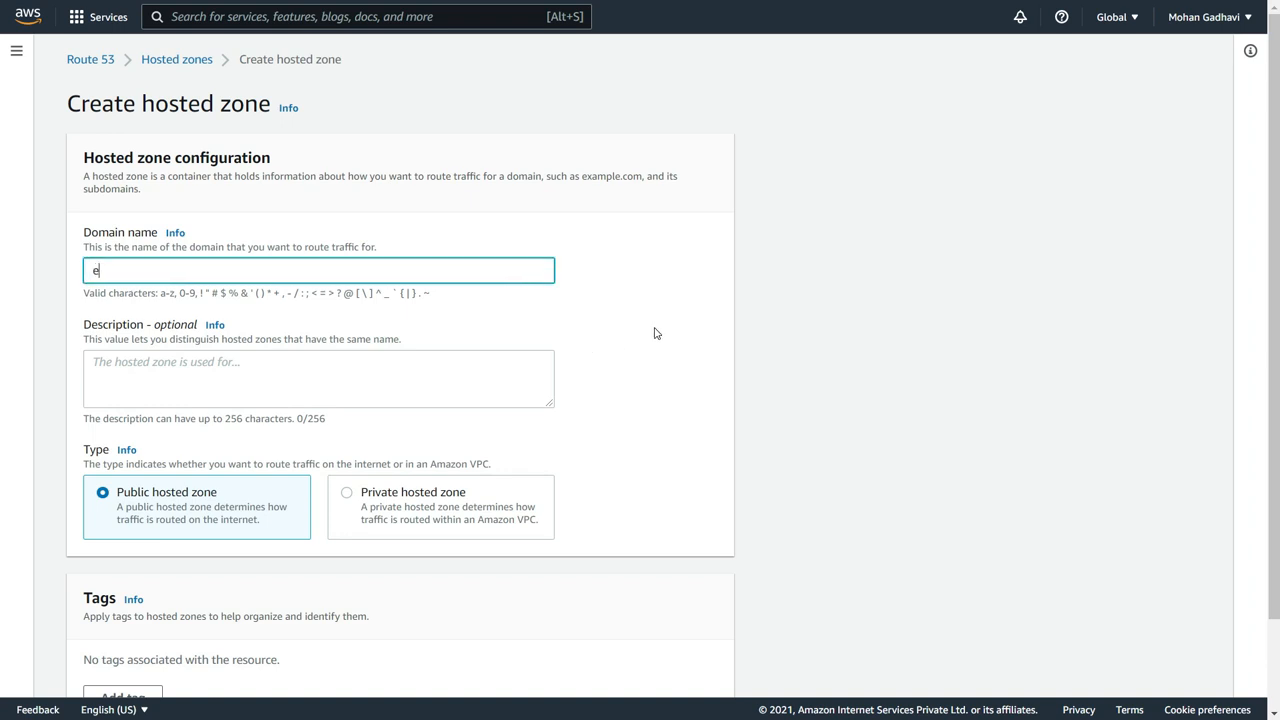
pyautogui.write('asyaws')
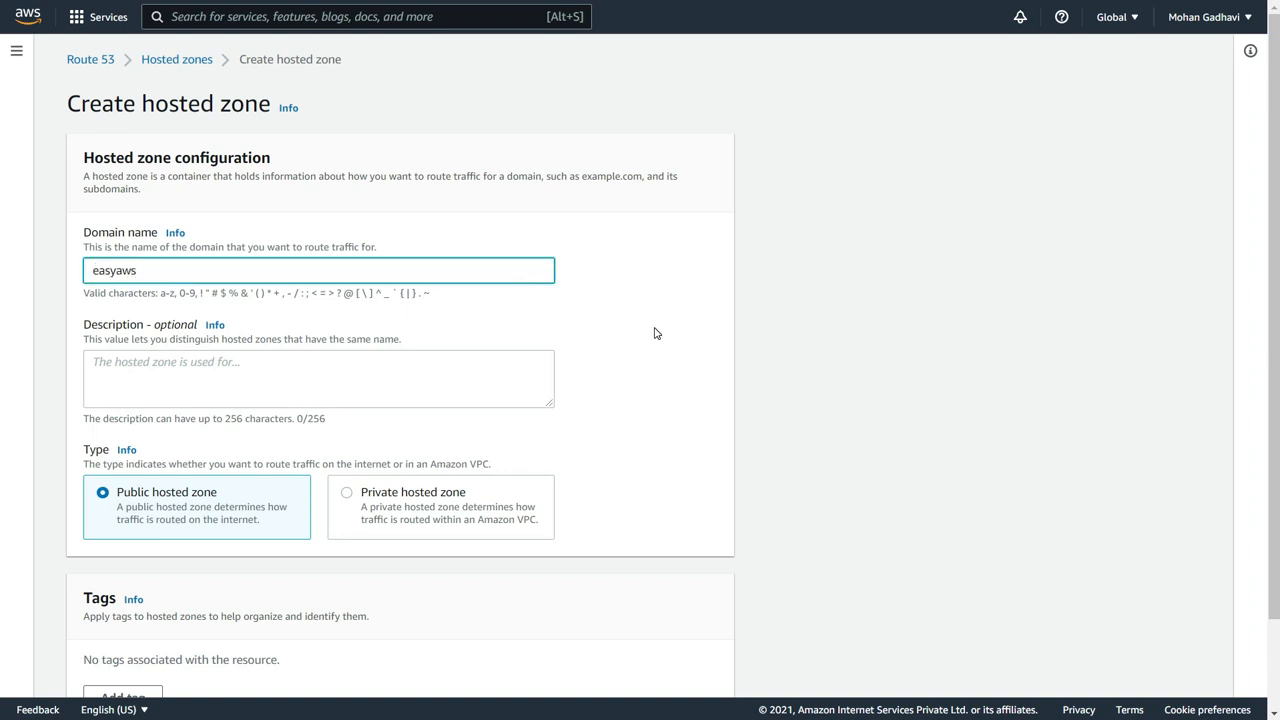
pyautogui.write('.rf.')
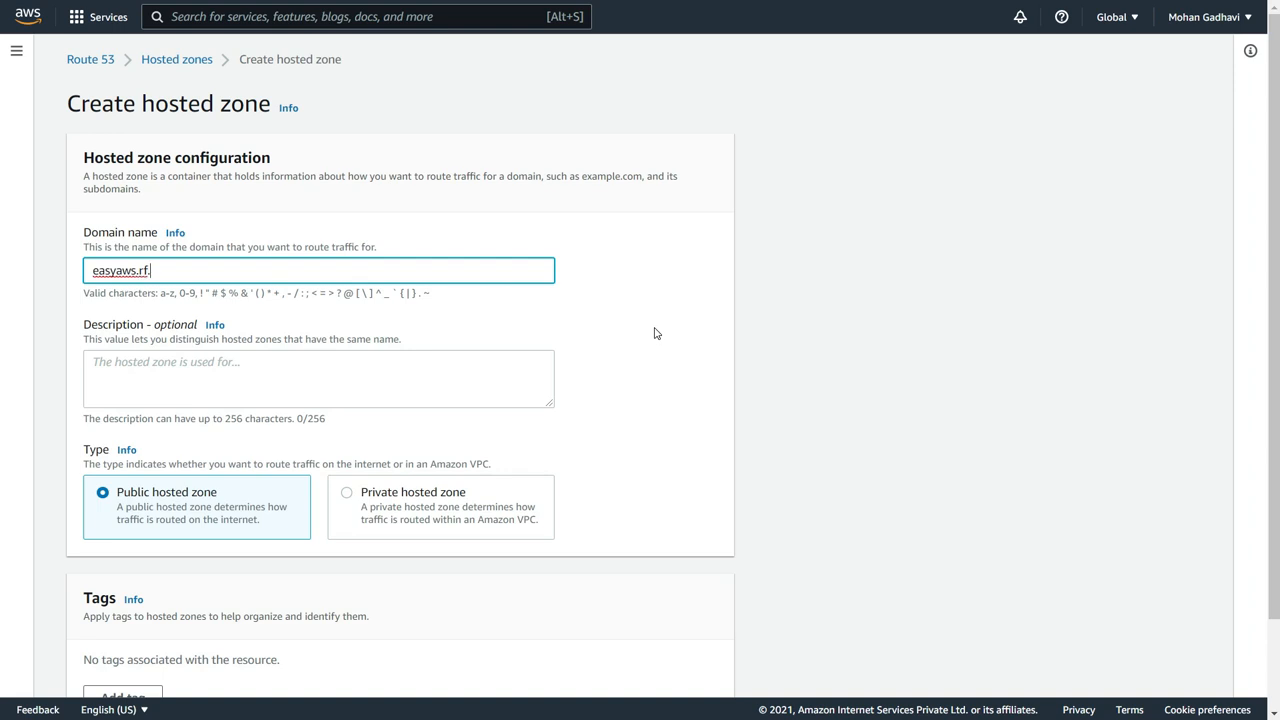
pyautogui.click(318, 378)
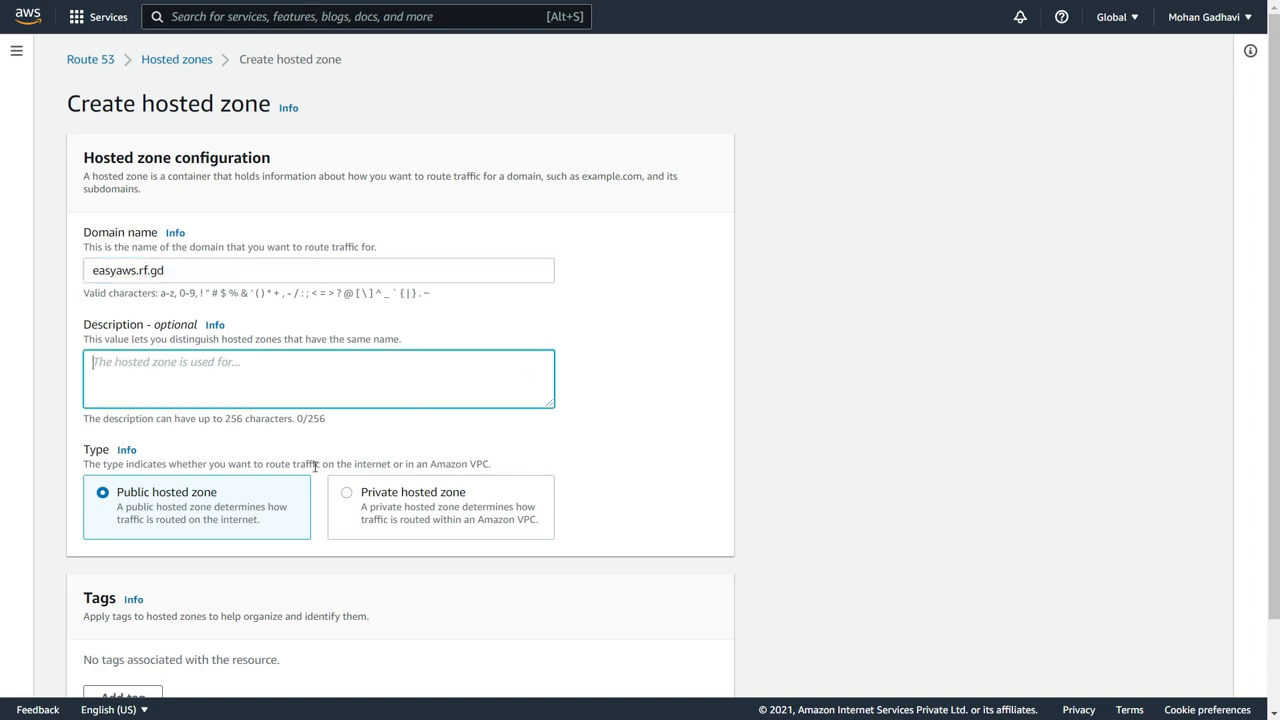
pyautogui.scroll(-3)
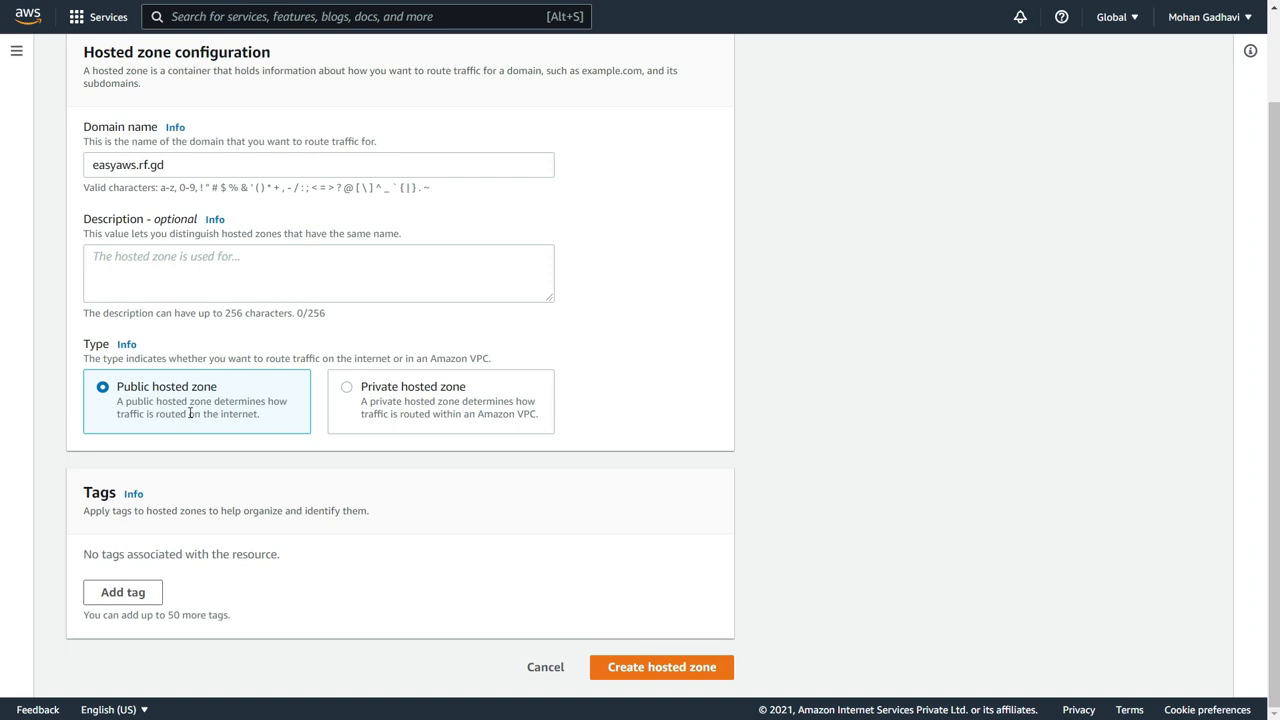
pyautogui.moveTo(666, 662)
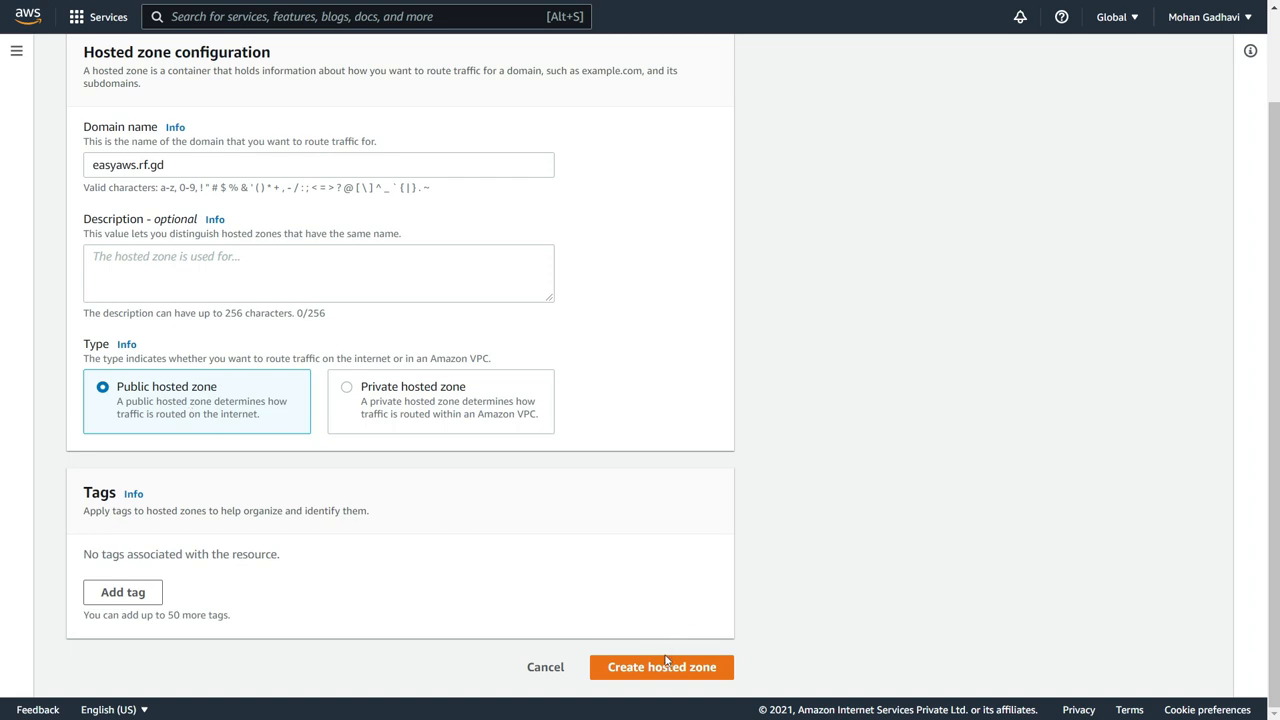
# Create the easyaws.rf.gd hosted zone and open it to see its NS and SOA records.
pyautogui.click(660, 668)
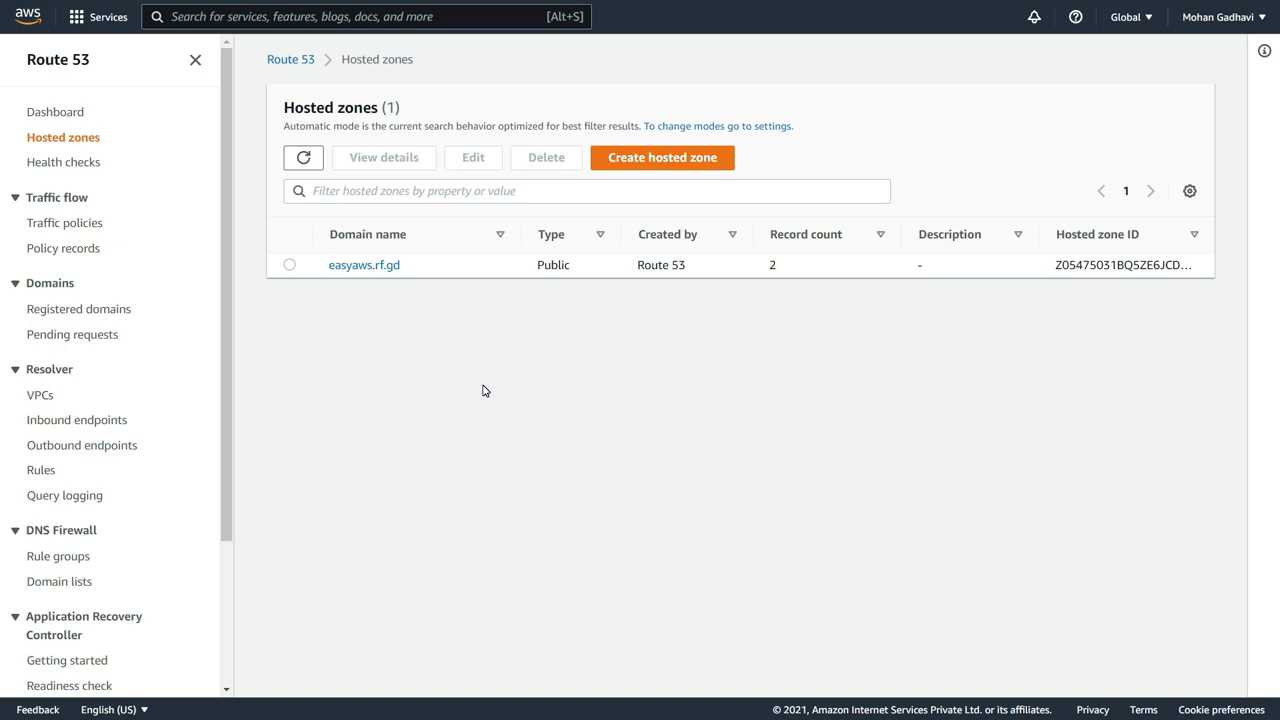
pyautogui.moveTo(364, 264)
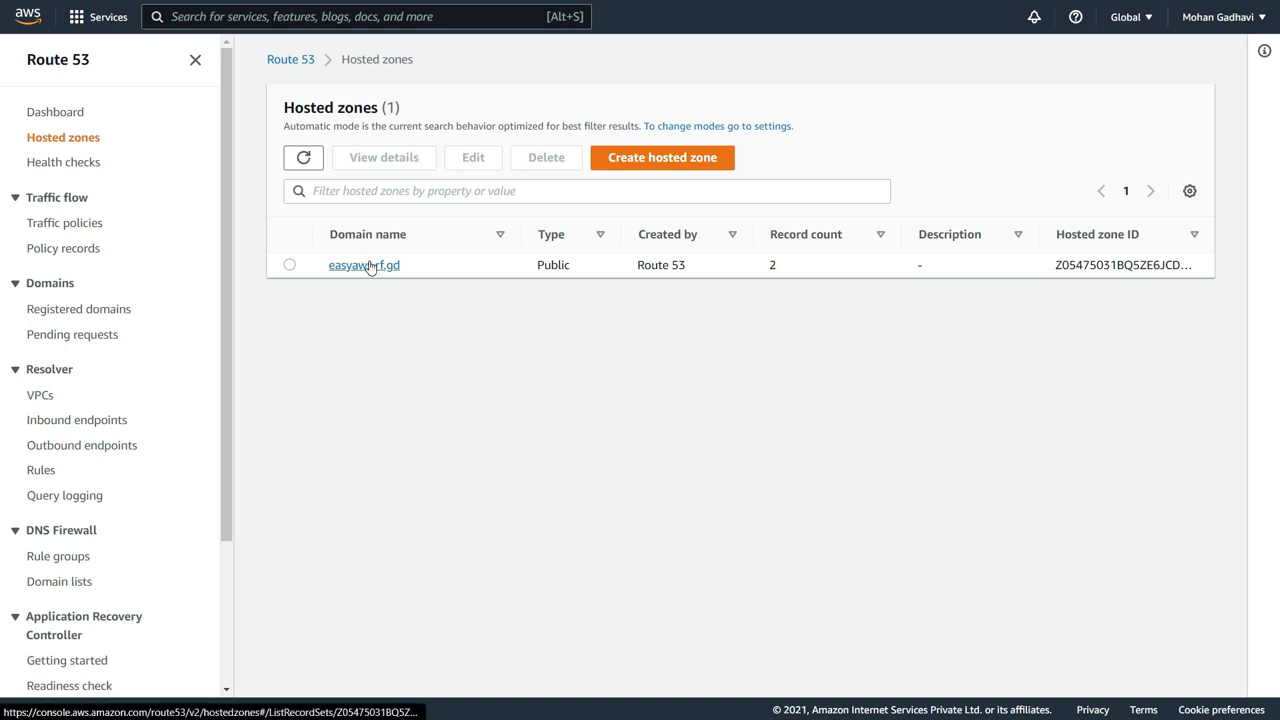
pyautogui.click(364, 264)
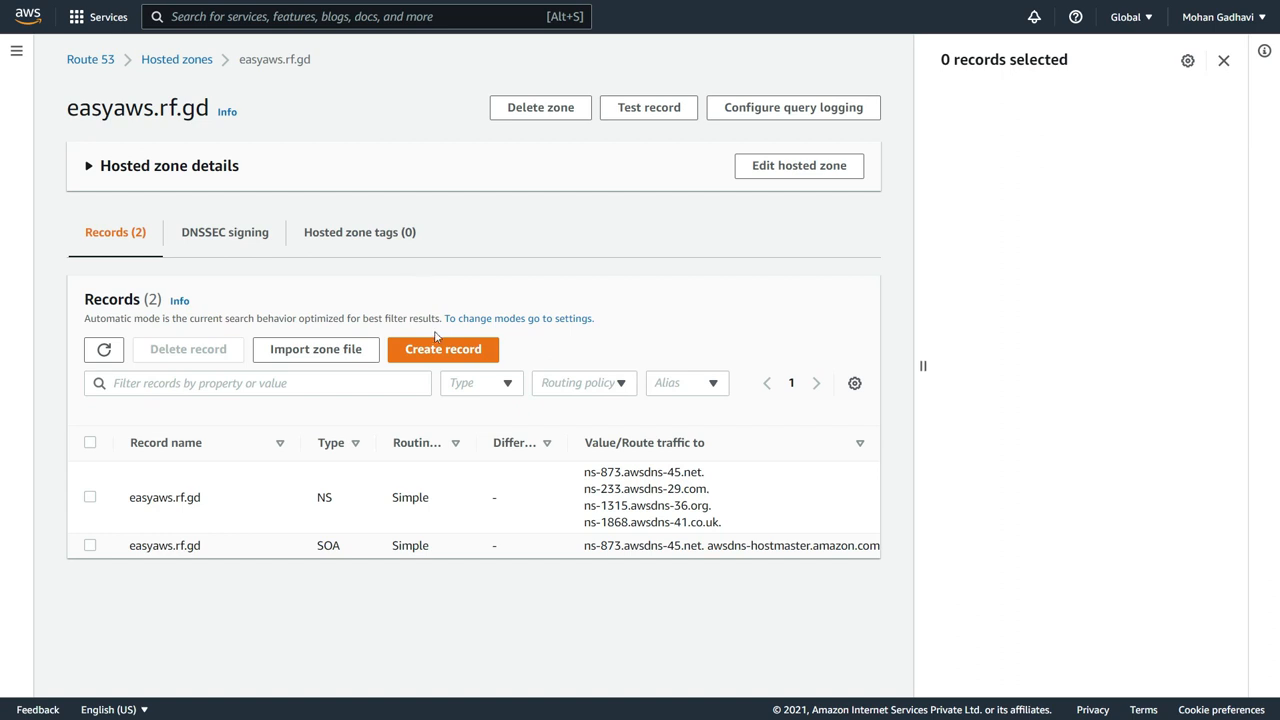
# Start a new record named test.record in the zone, keeping type A.
pyautogui.click(442, 348)
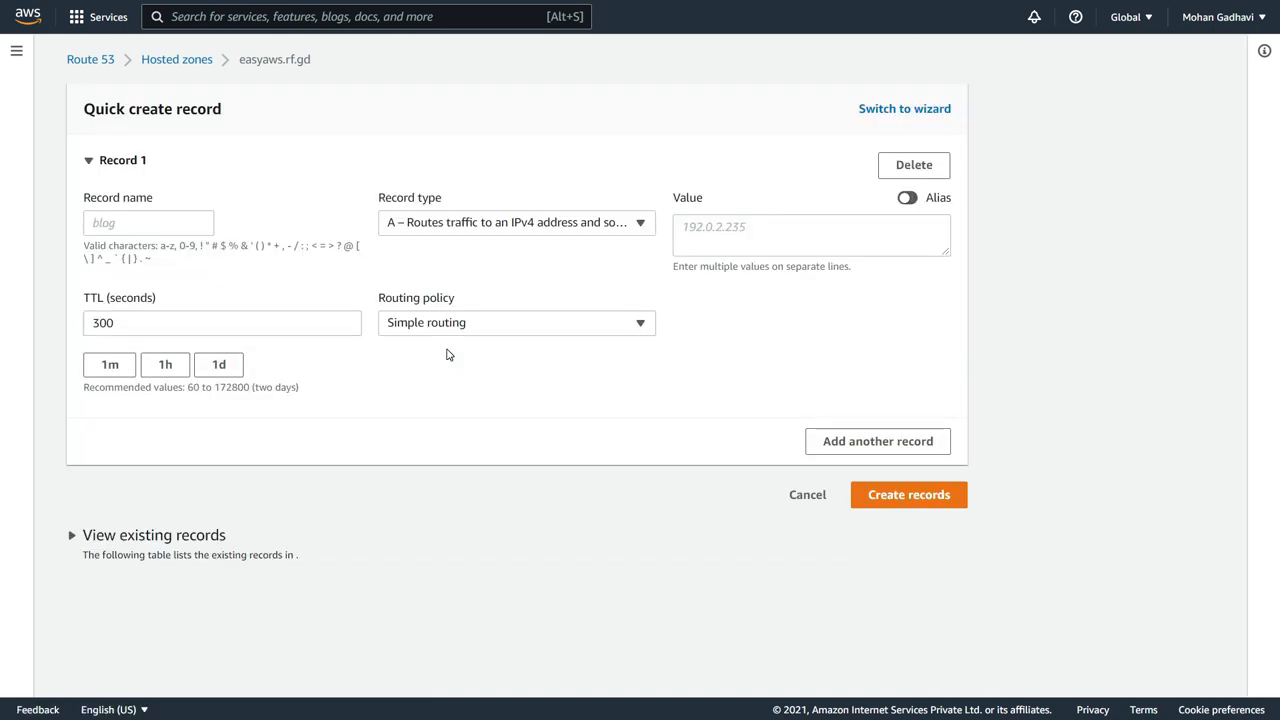
pyautogui.click(148, 222)
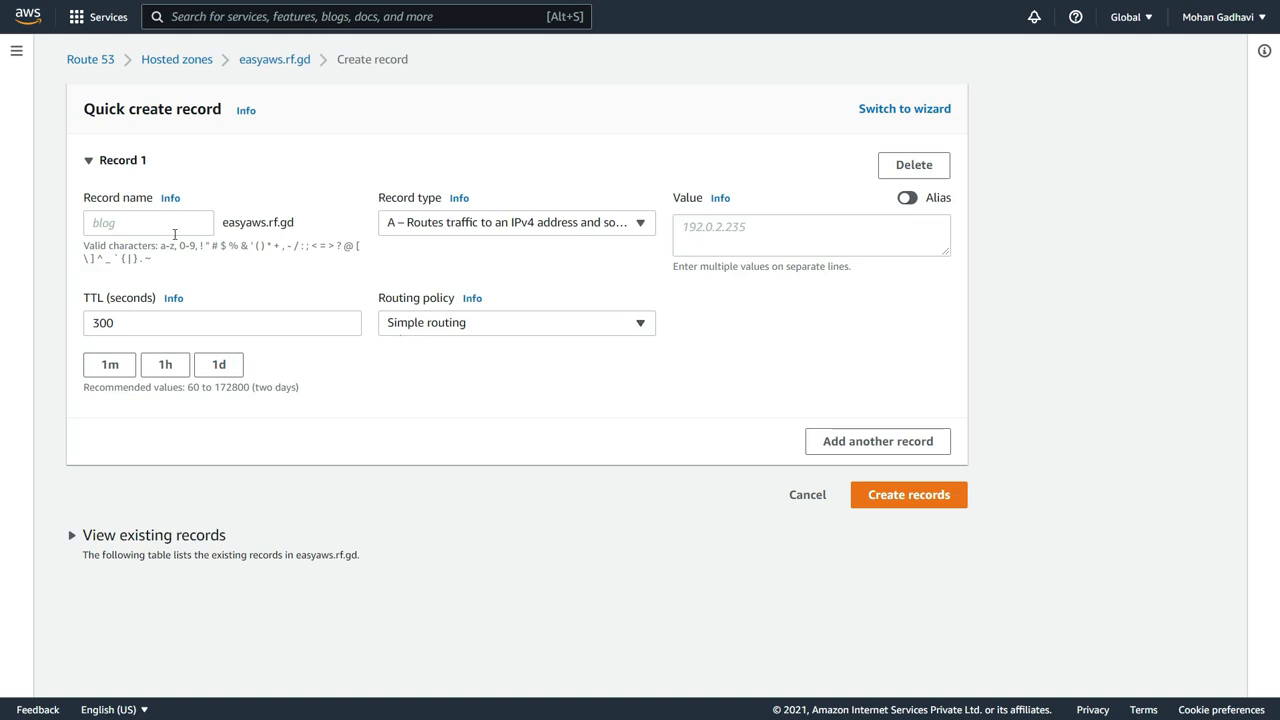
pyautogui.click(148, 222)
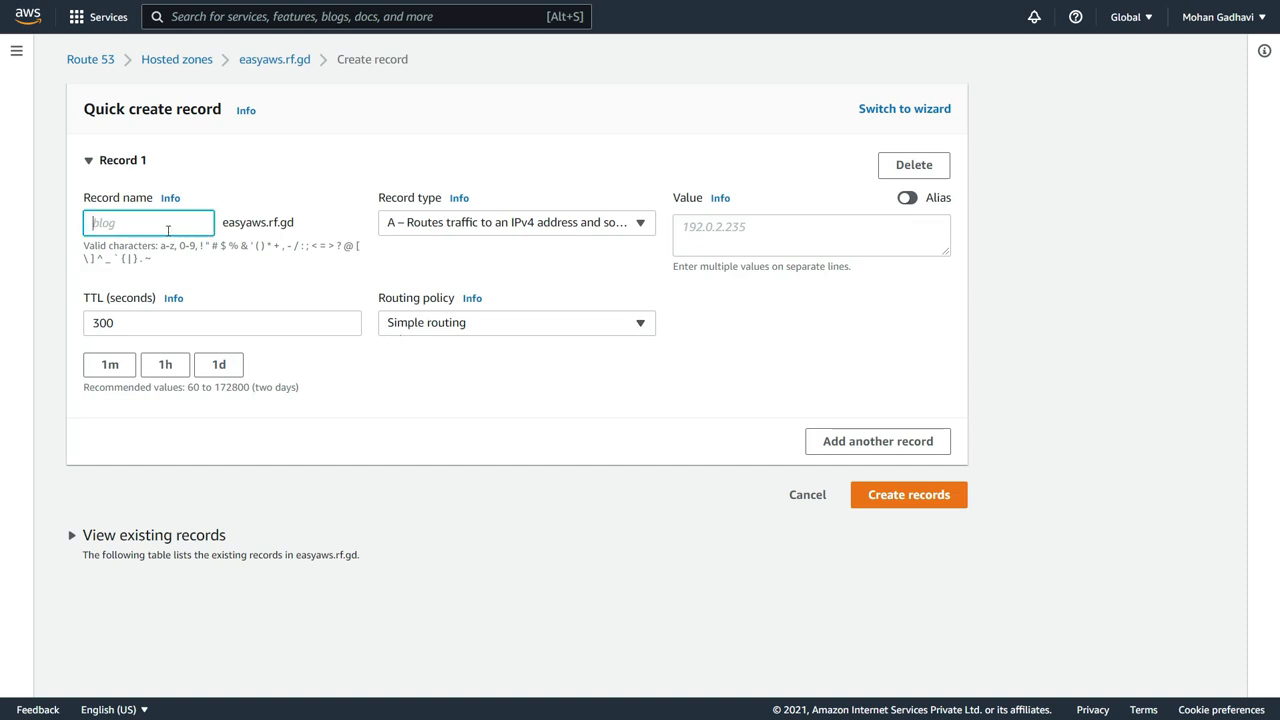
pyautogui.write('test')
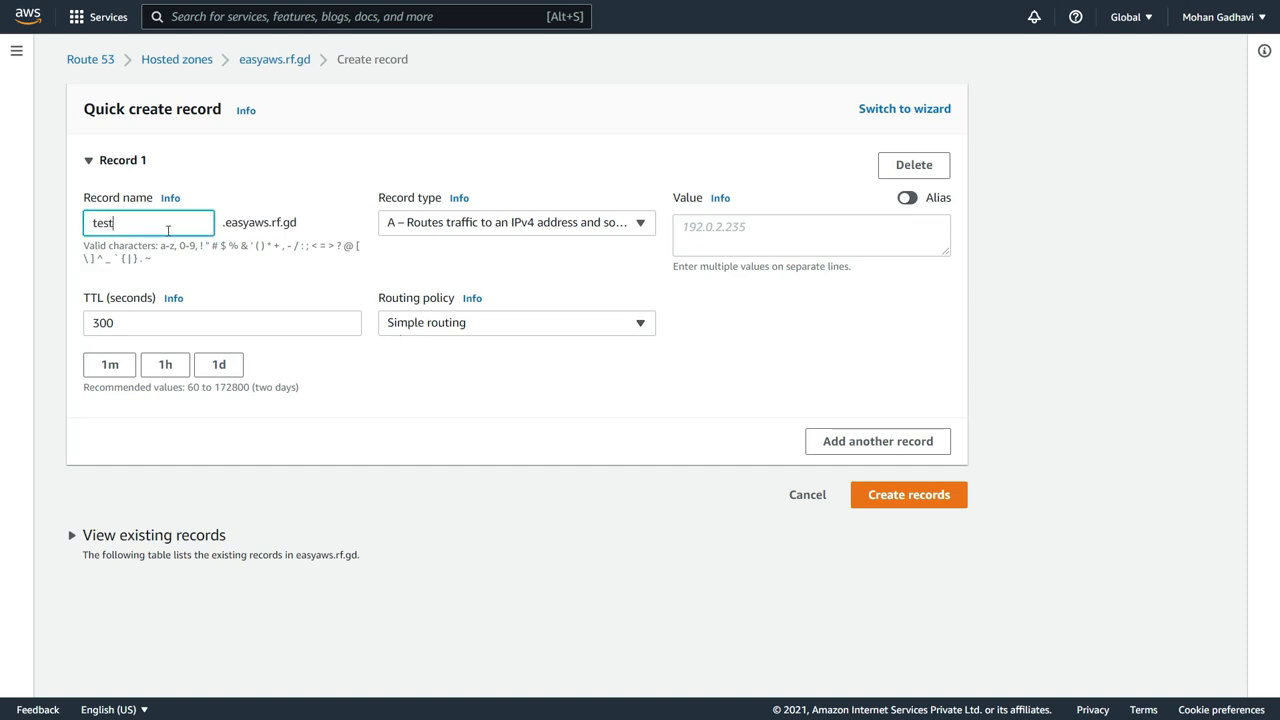
pyautogui.write('.rec')
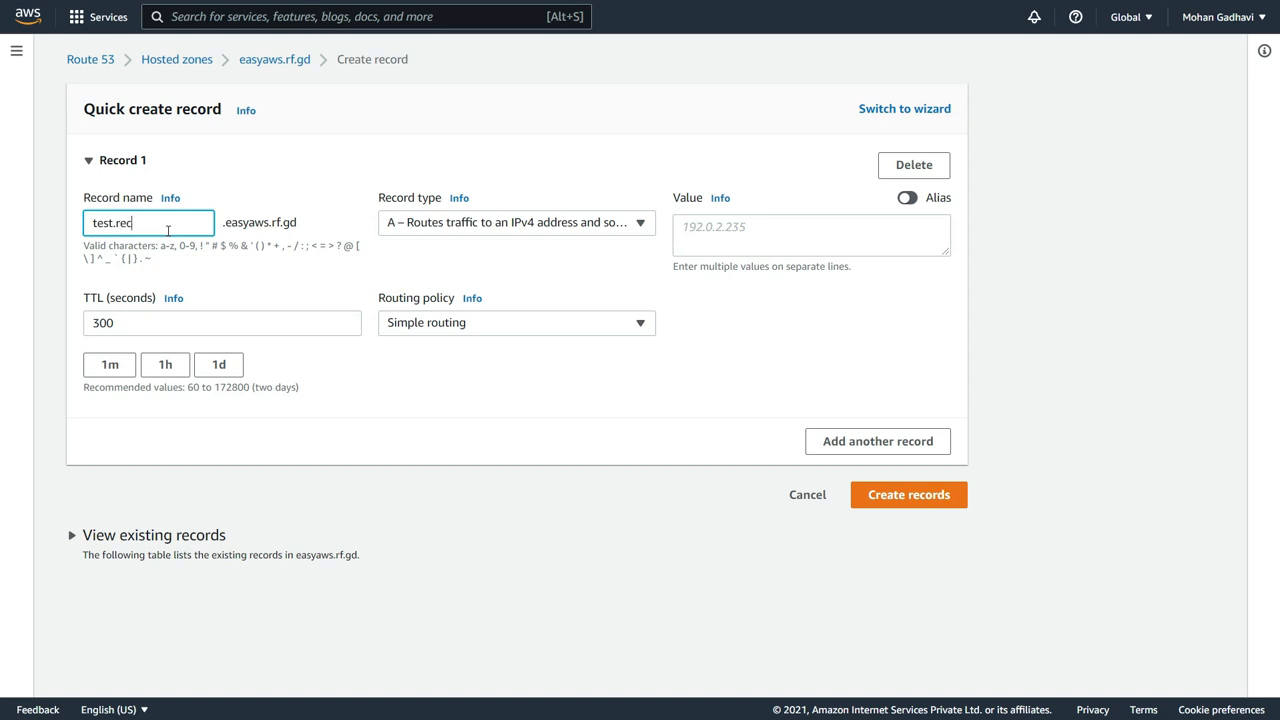
pyautogui.write('ord')
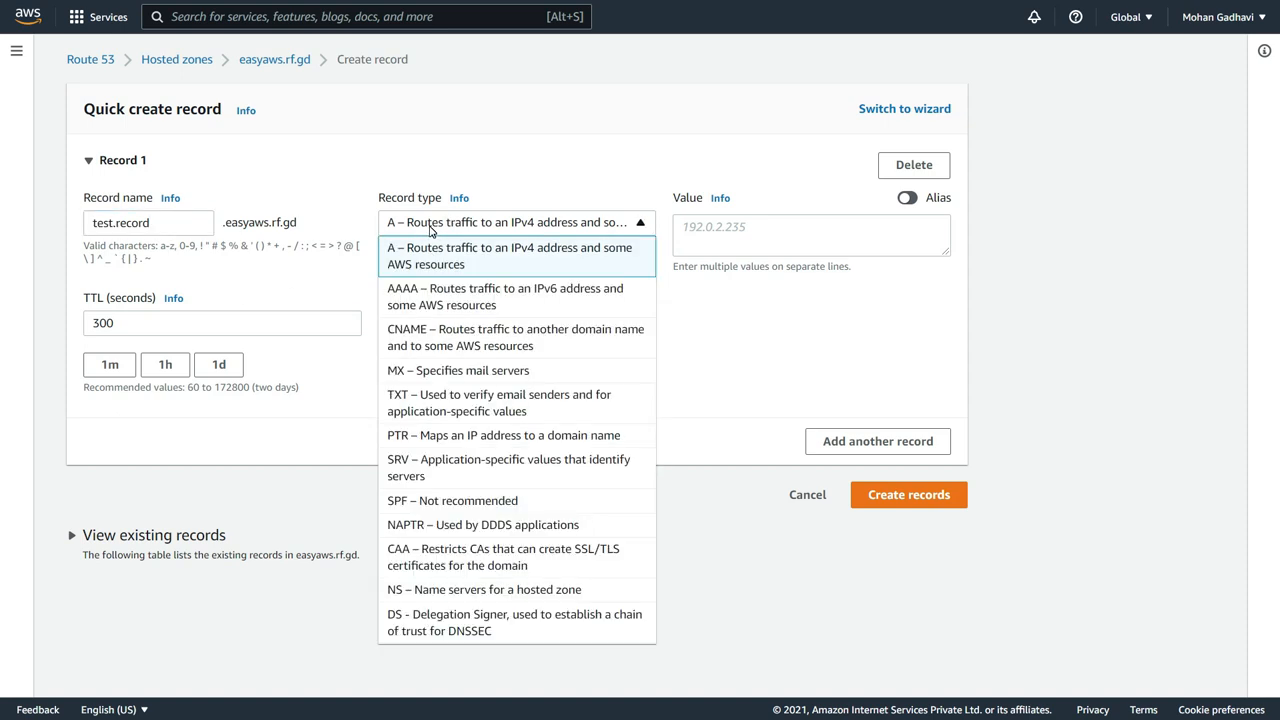
pyautogui.click(516, 256)
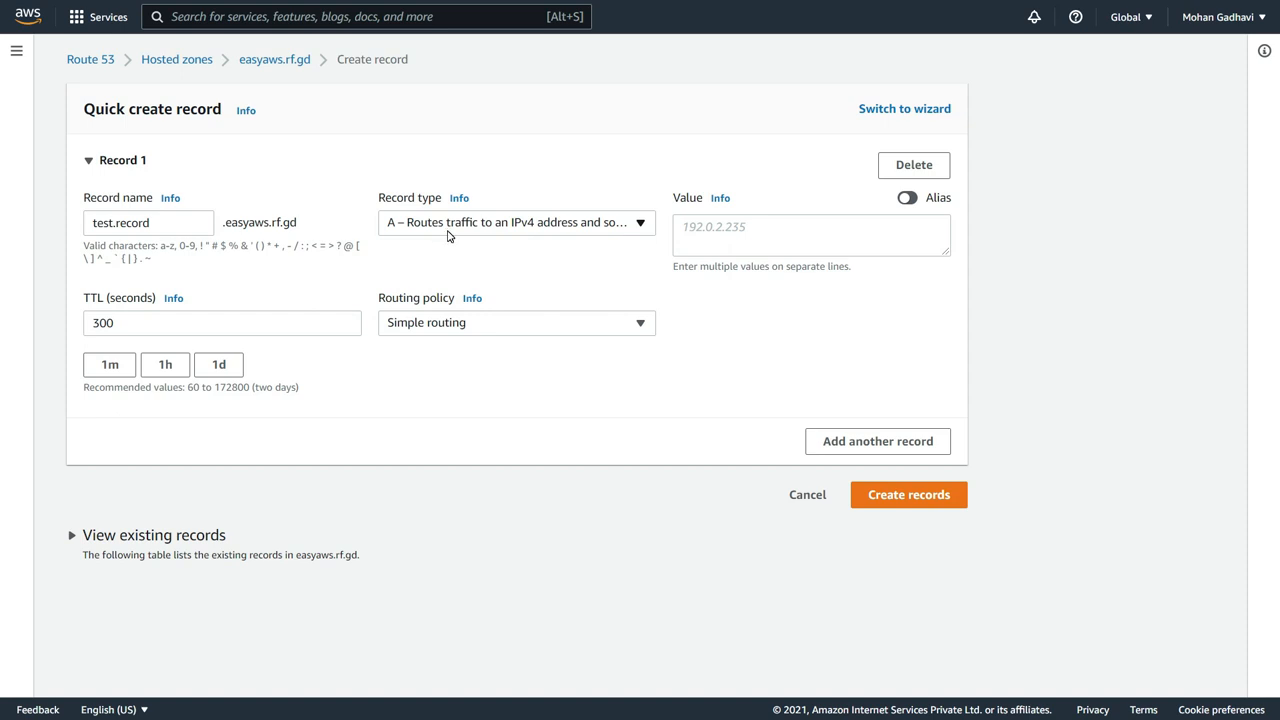
# Enter 11.22.33.44 as the A record's value.
pyautogui.click(810, 236)
pyautogui.write('1')
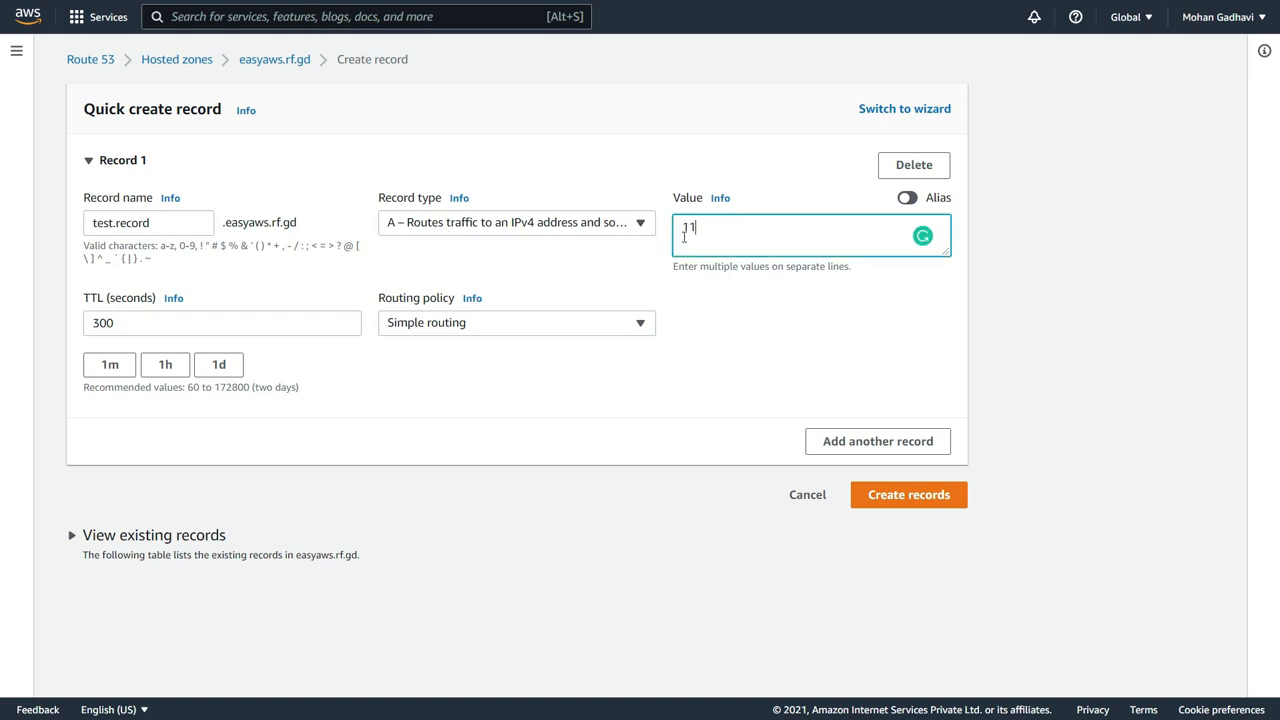
pyautogui.write('1.22')
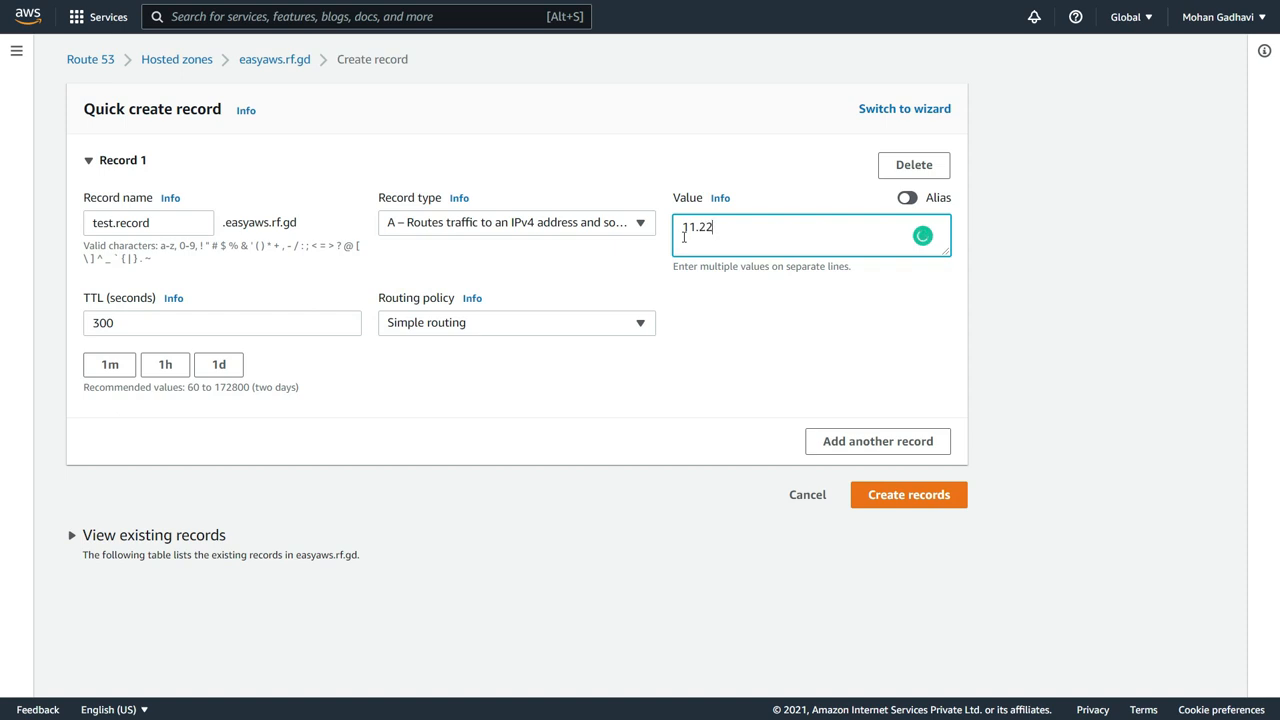
pyautogui.write('.33.')
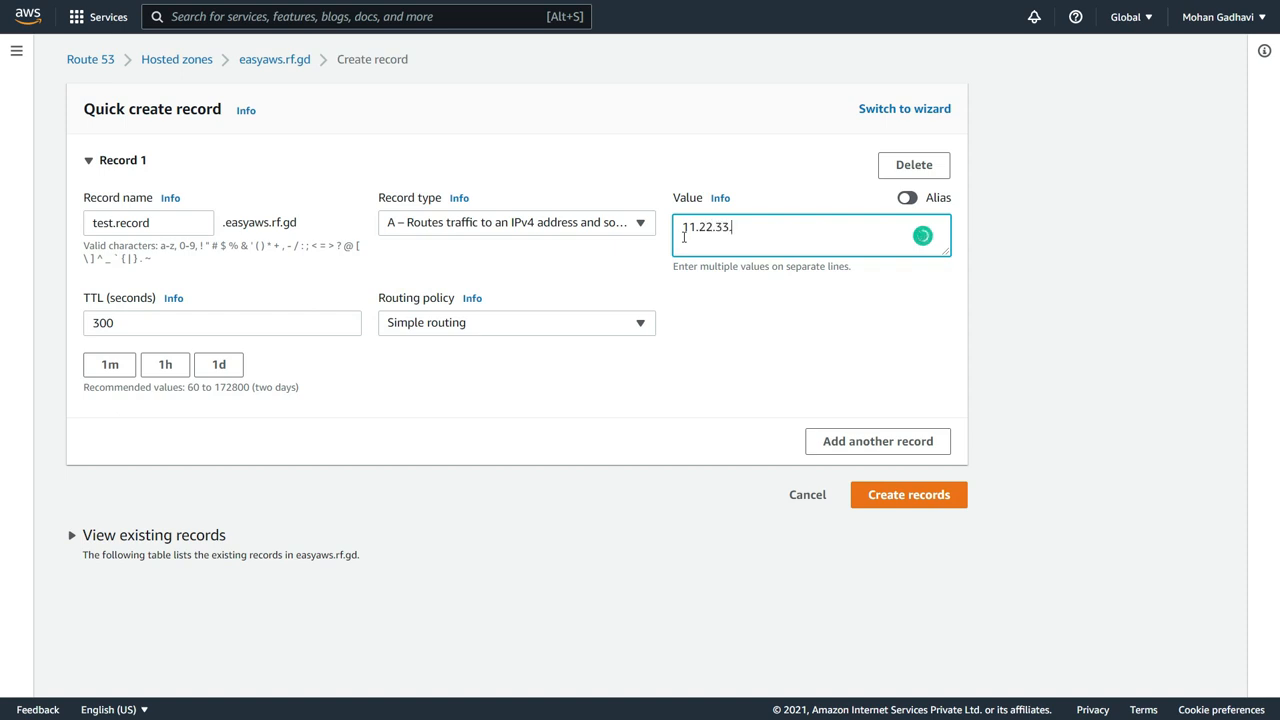
pyautogui.write('44')
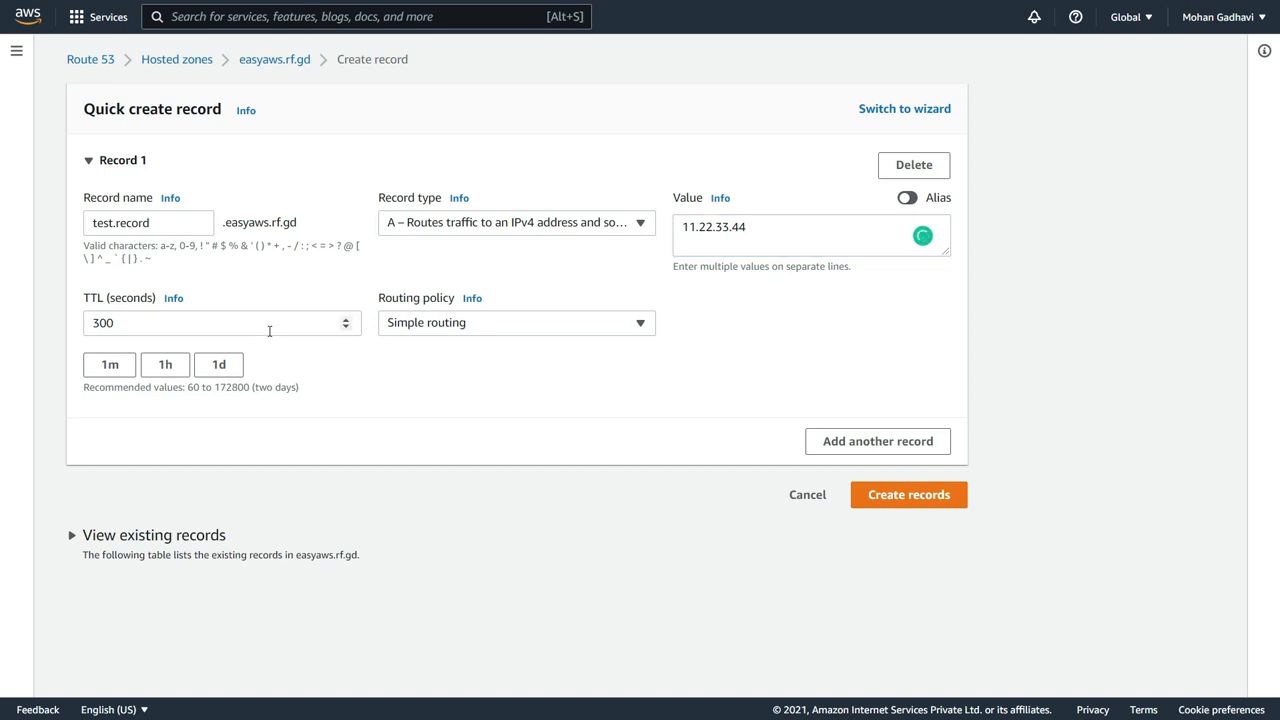
pyautogui.moveTo(292, 280)
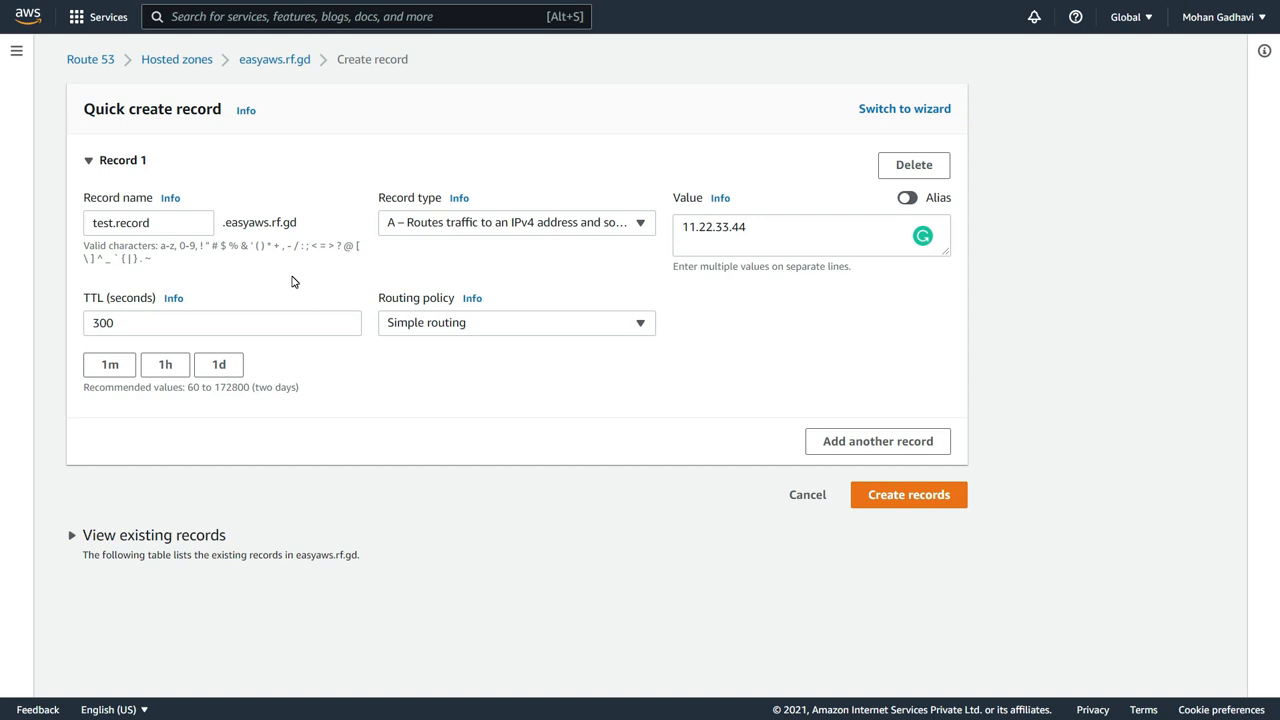
# Create the test.record.easyaws.rf.gd A record pointing to 11.22.33.44.
pyautogui.click(908, 494)
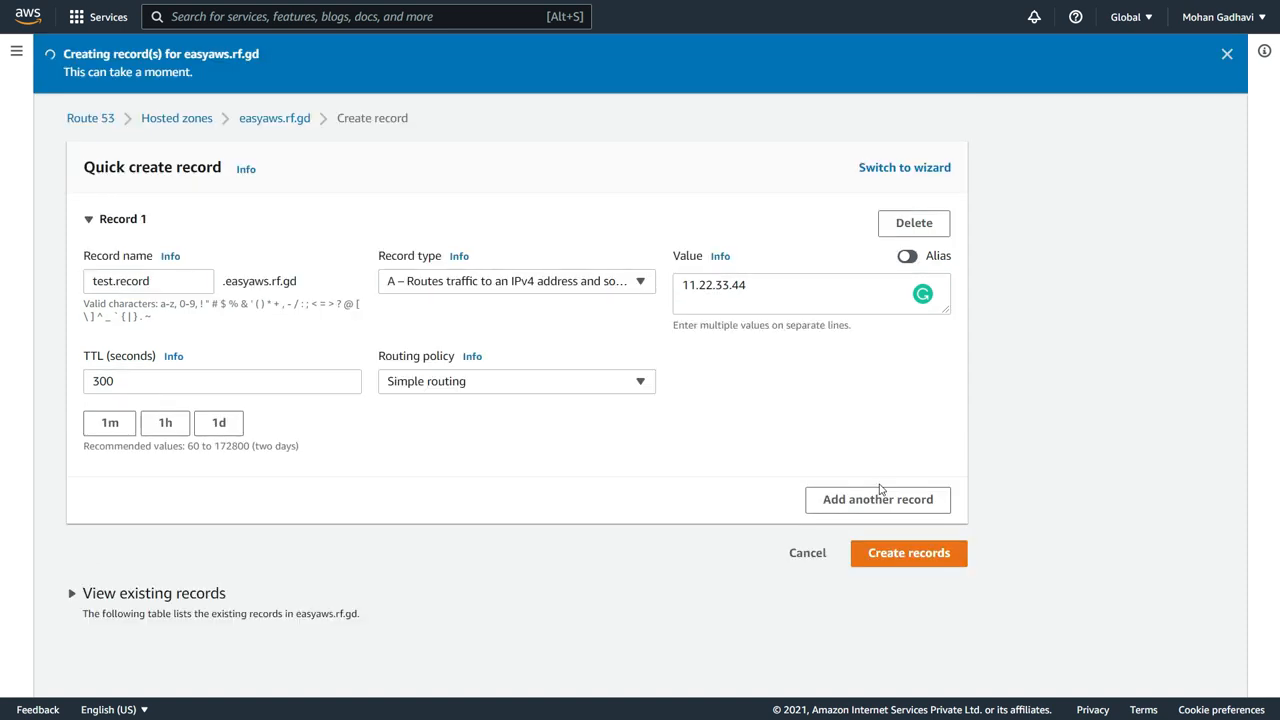
pyautogui.click(908, 552)
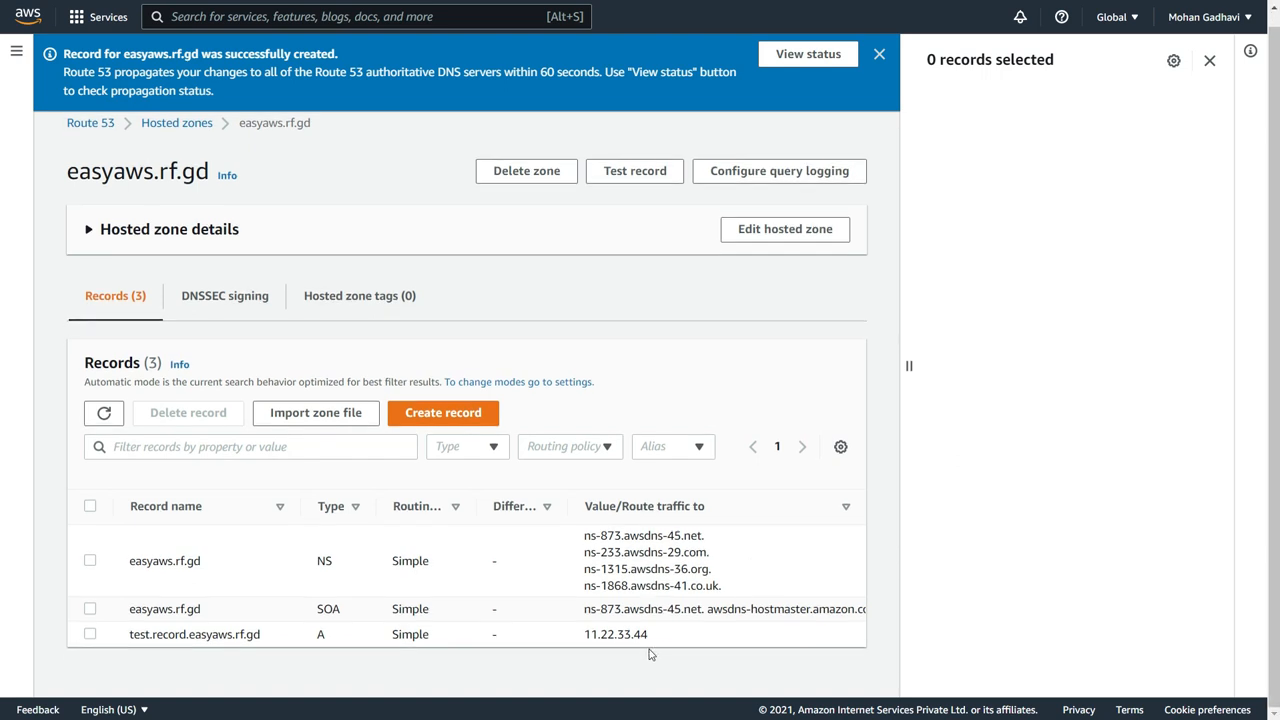
pyautogui.moveTo(612, 676)
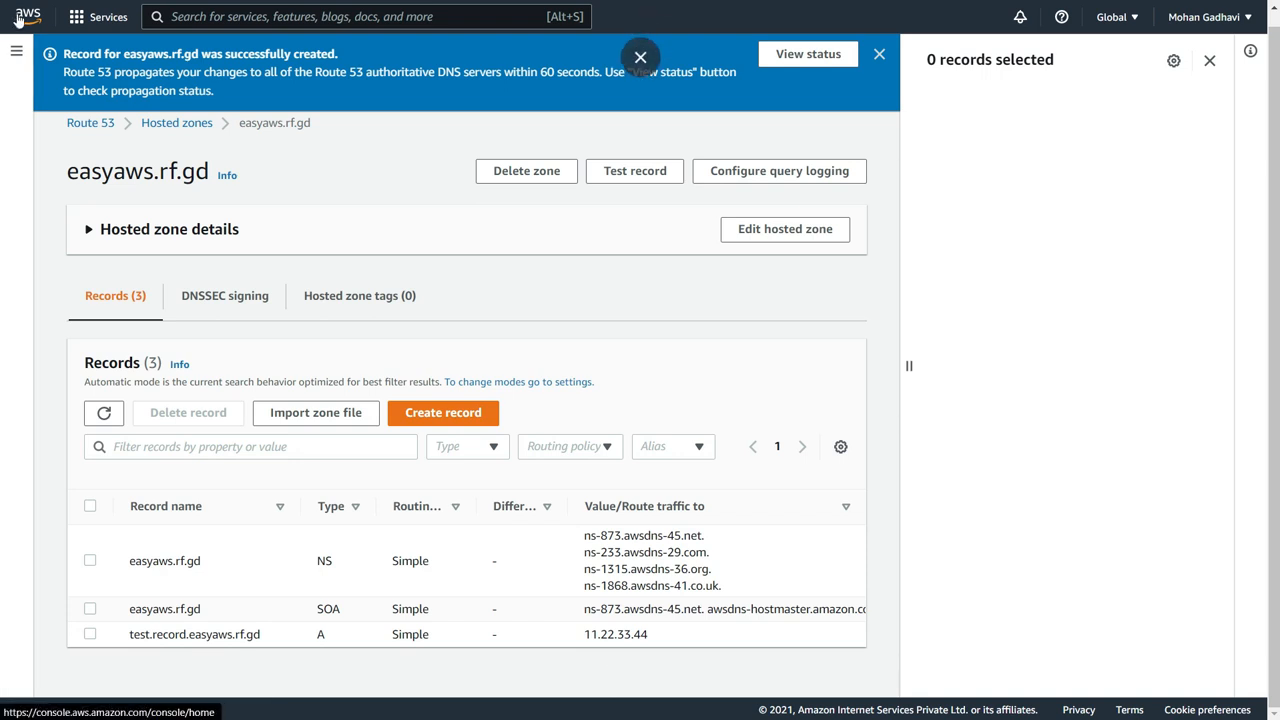
# Return to the console home and launch a CloudShell session.
pyautogui.click(28, 16)
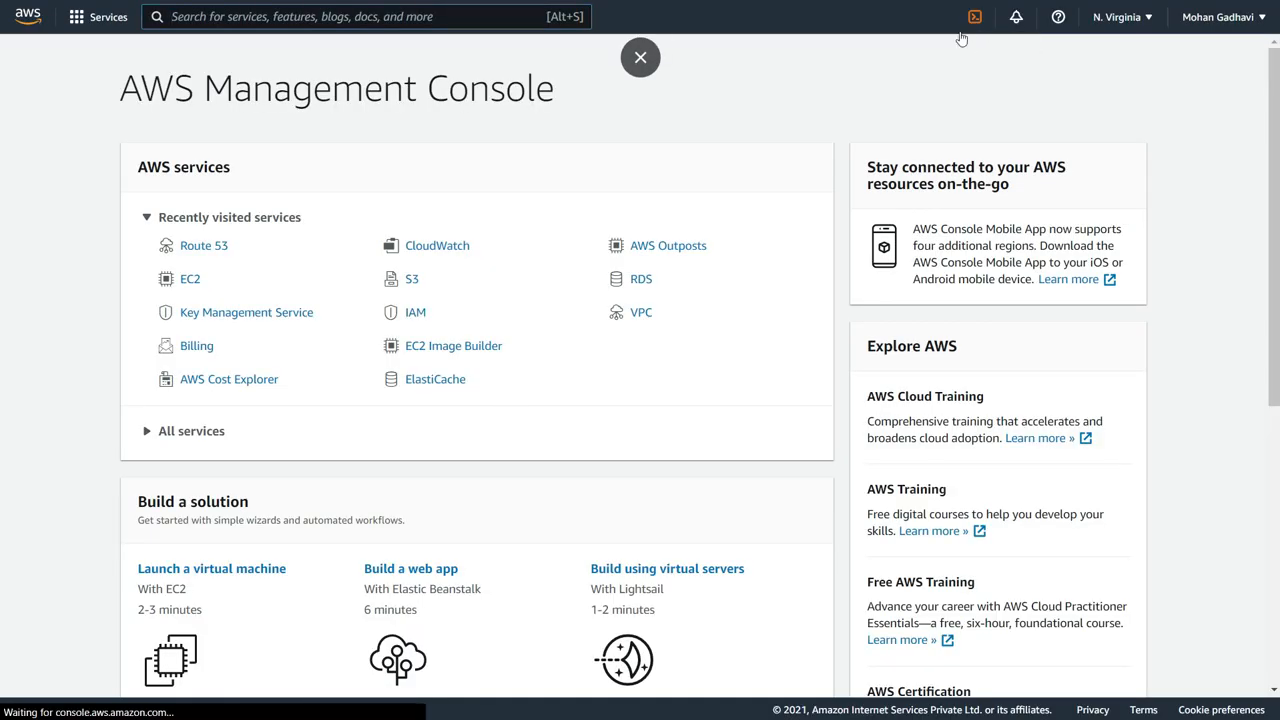
pyautogui.click(640, 56)
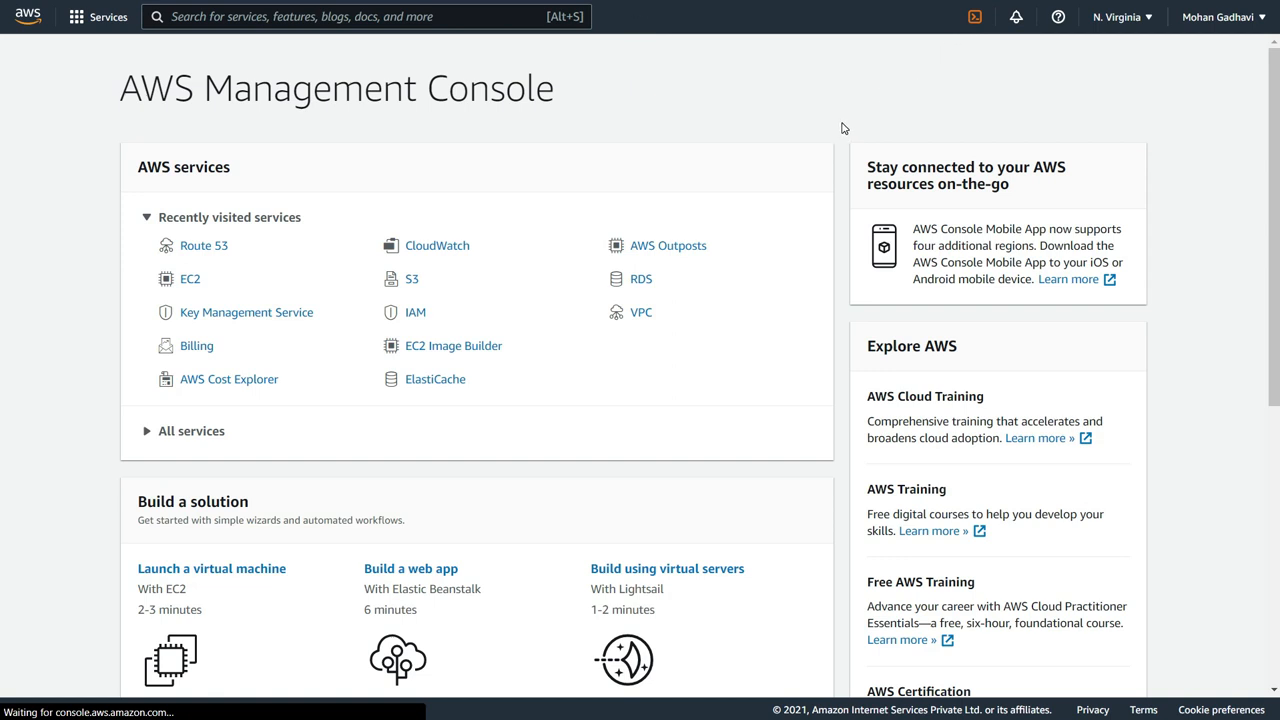
pyautogui.click(974, 16)
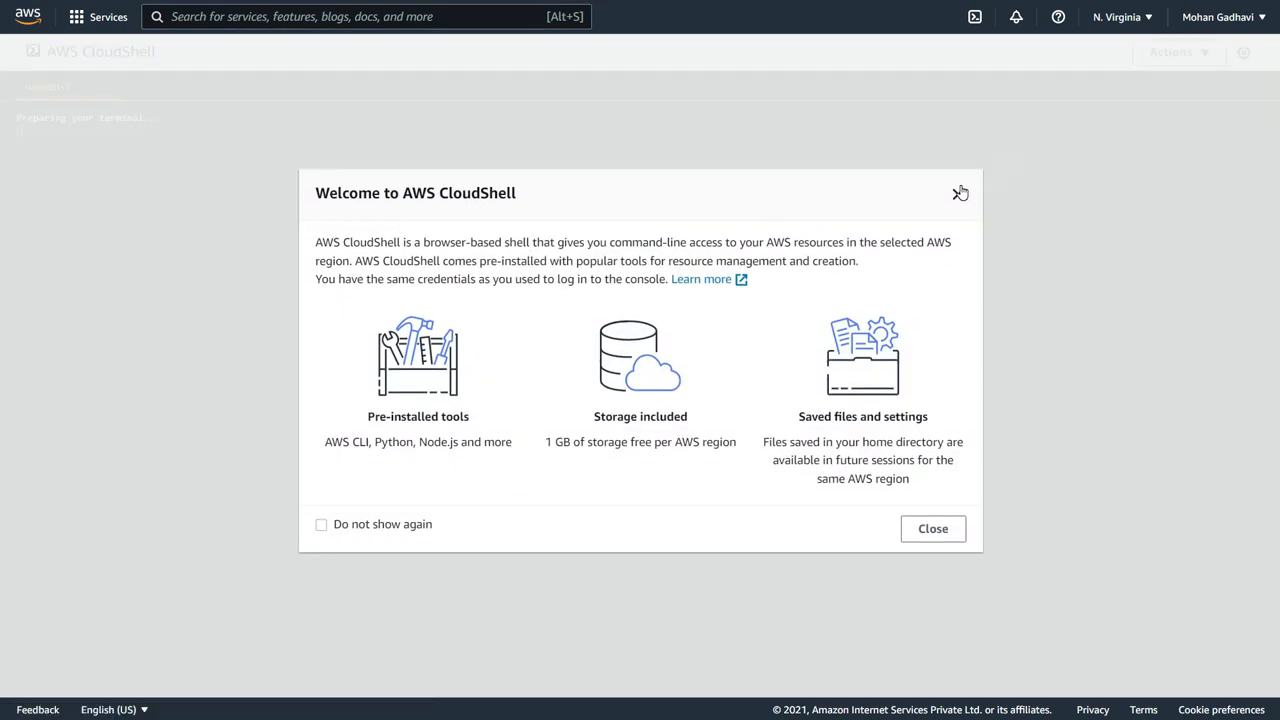
# Dismiss the CloudShell welcome notice and run a lookup command, which fails as not found.
pyautogui.click(932, 528)
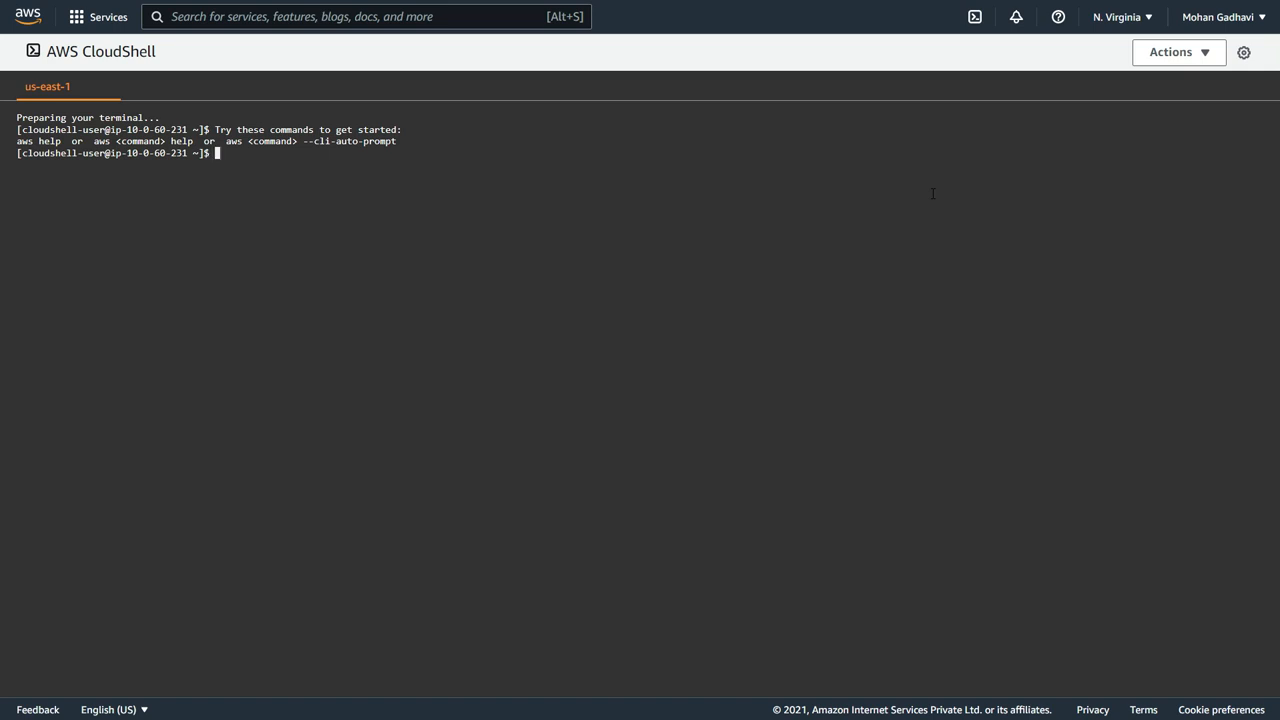
pyautogui.write('ns')
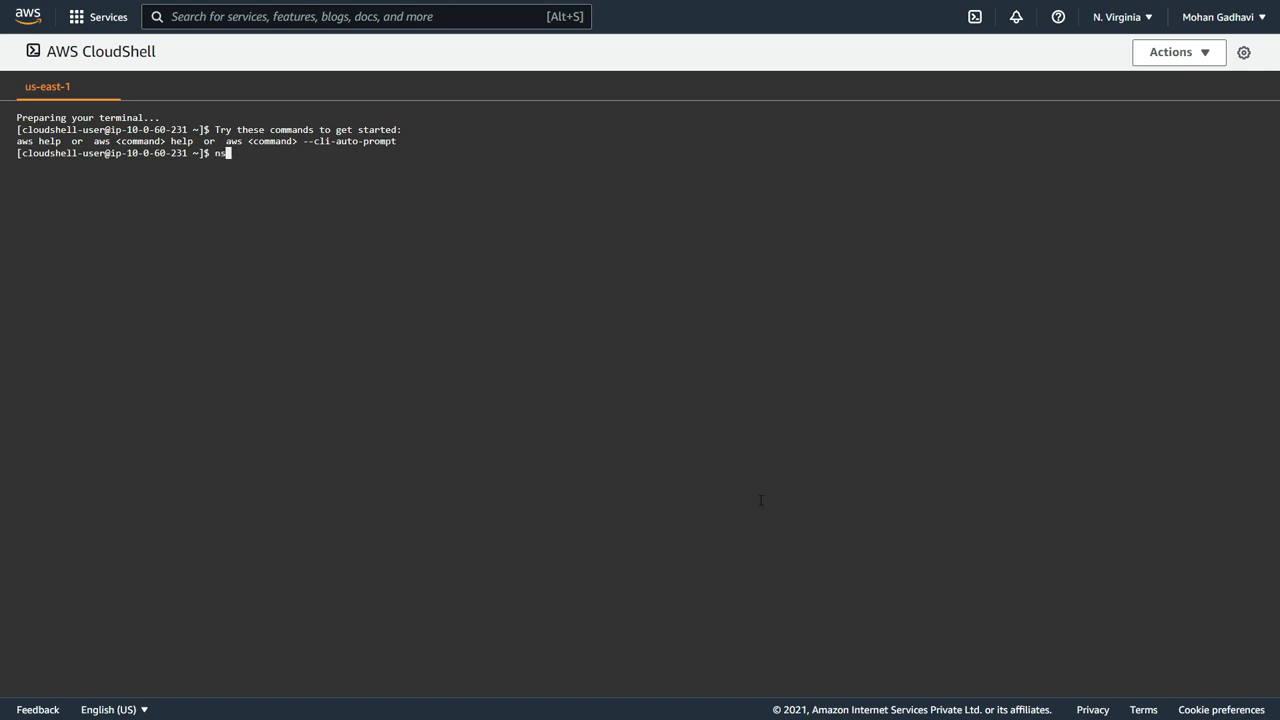
pyautogui.write('look')
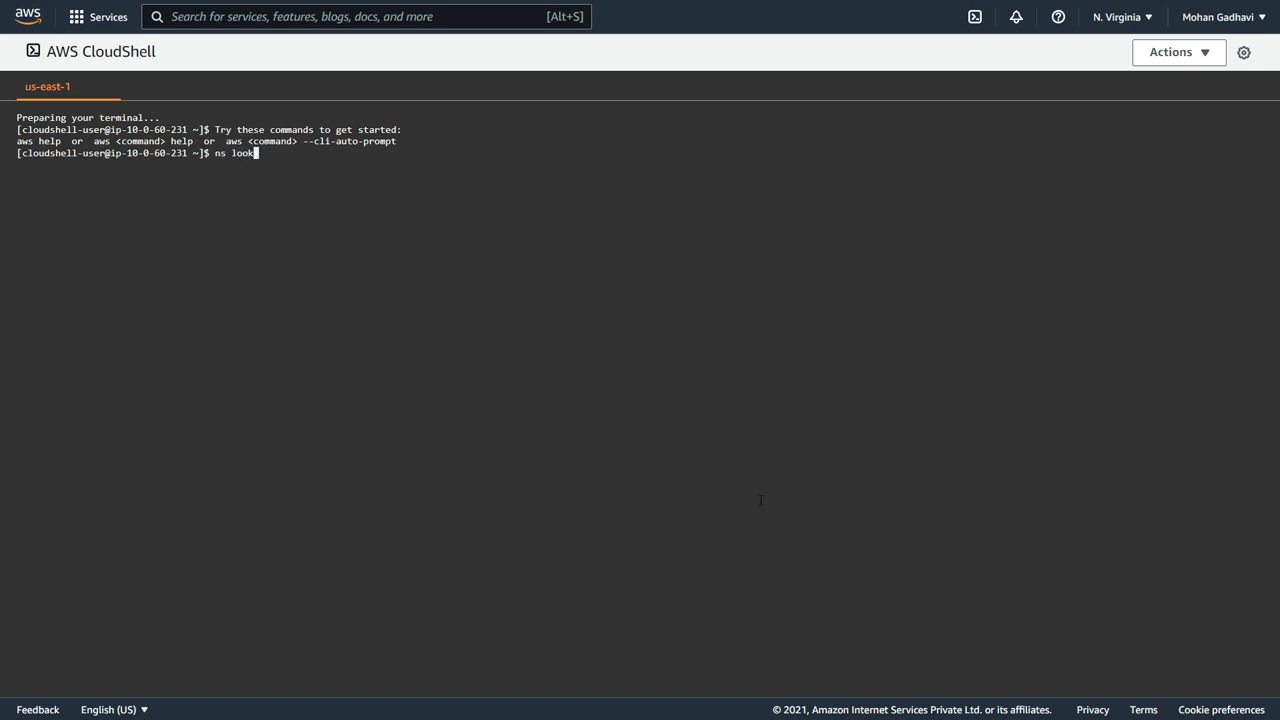
pyautogui.press('Return')
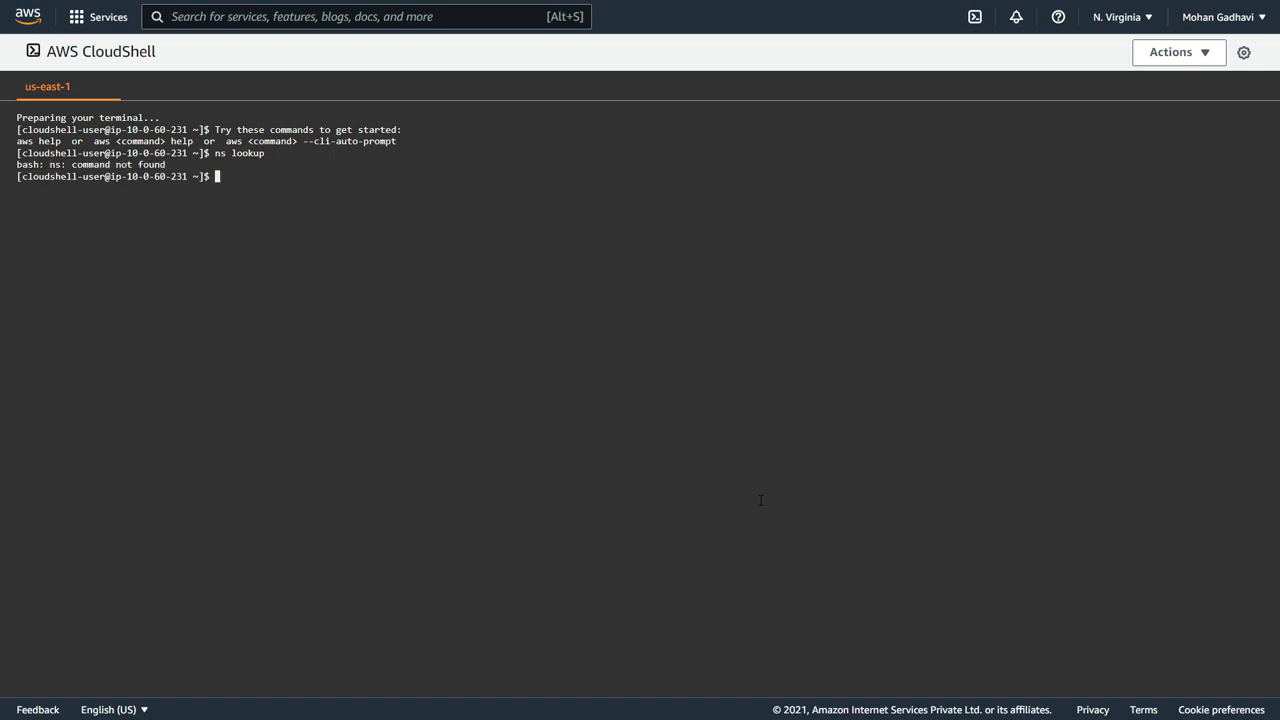
pyautogui.write('sudo')
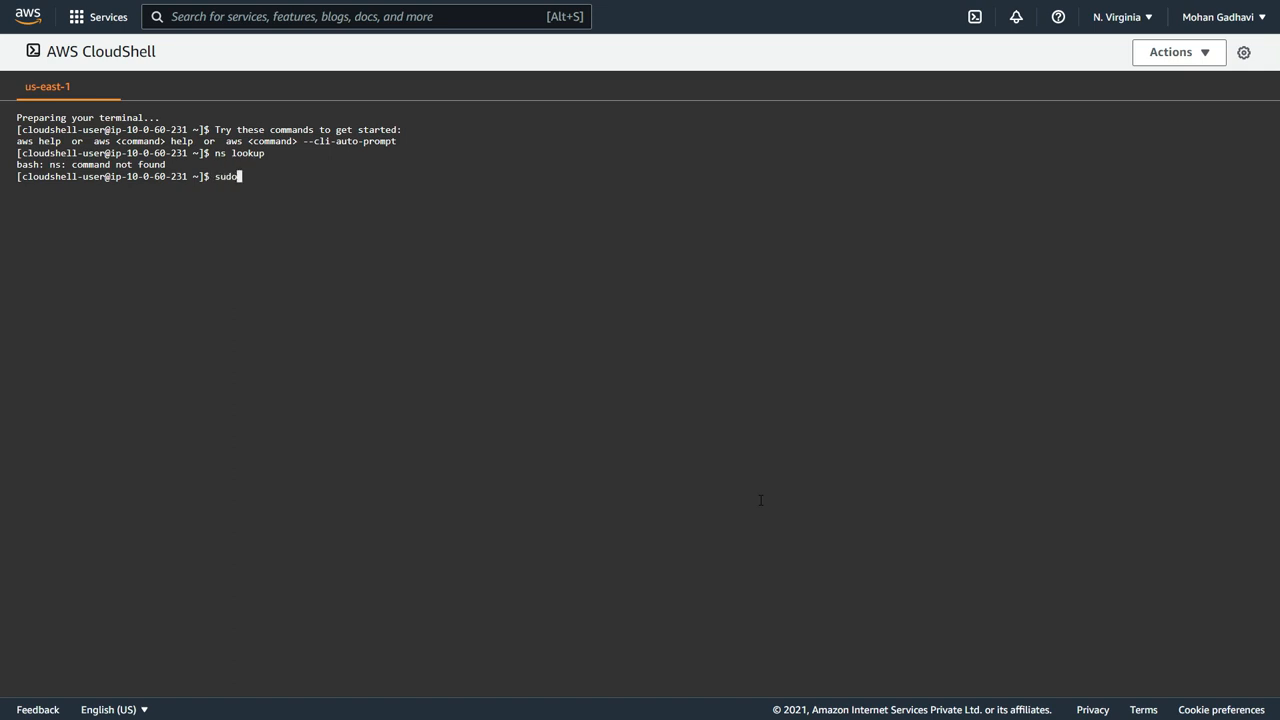
# Run sudo yum install -y bind-utils and wait for the installation to complete.
pyautogui.write('yum')
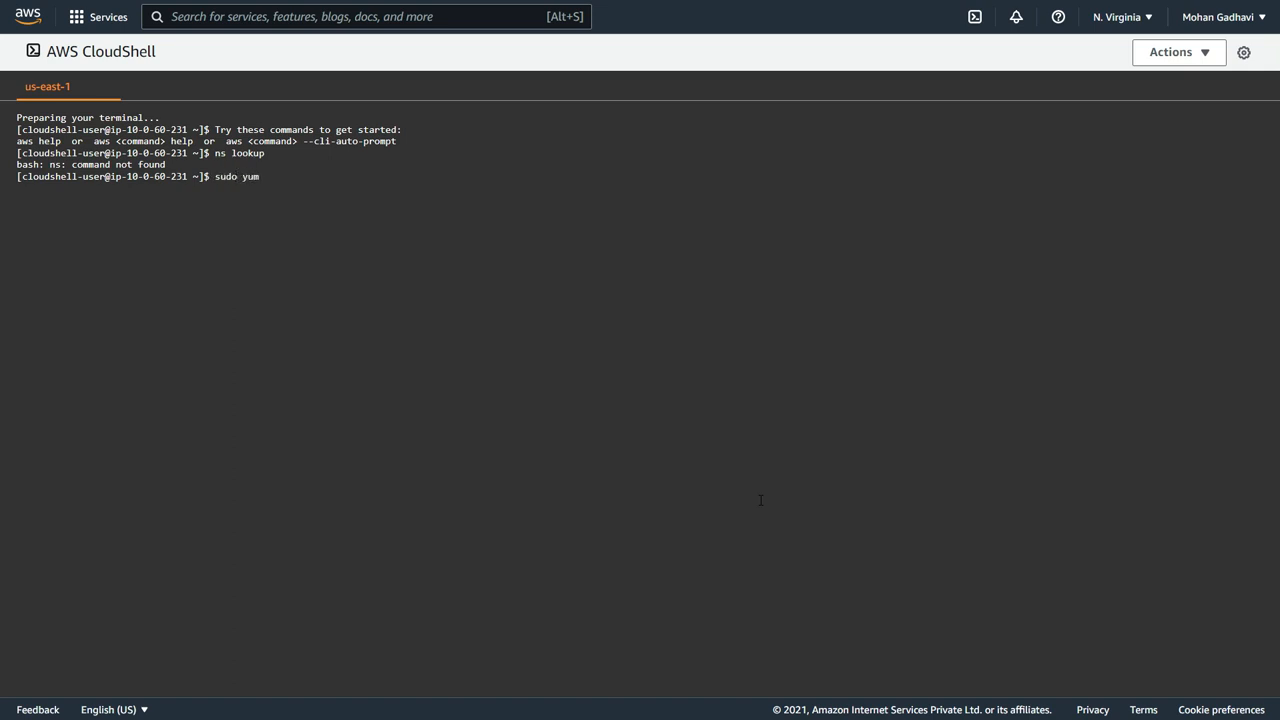
pyautogui.write('install')
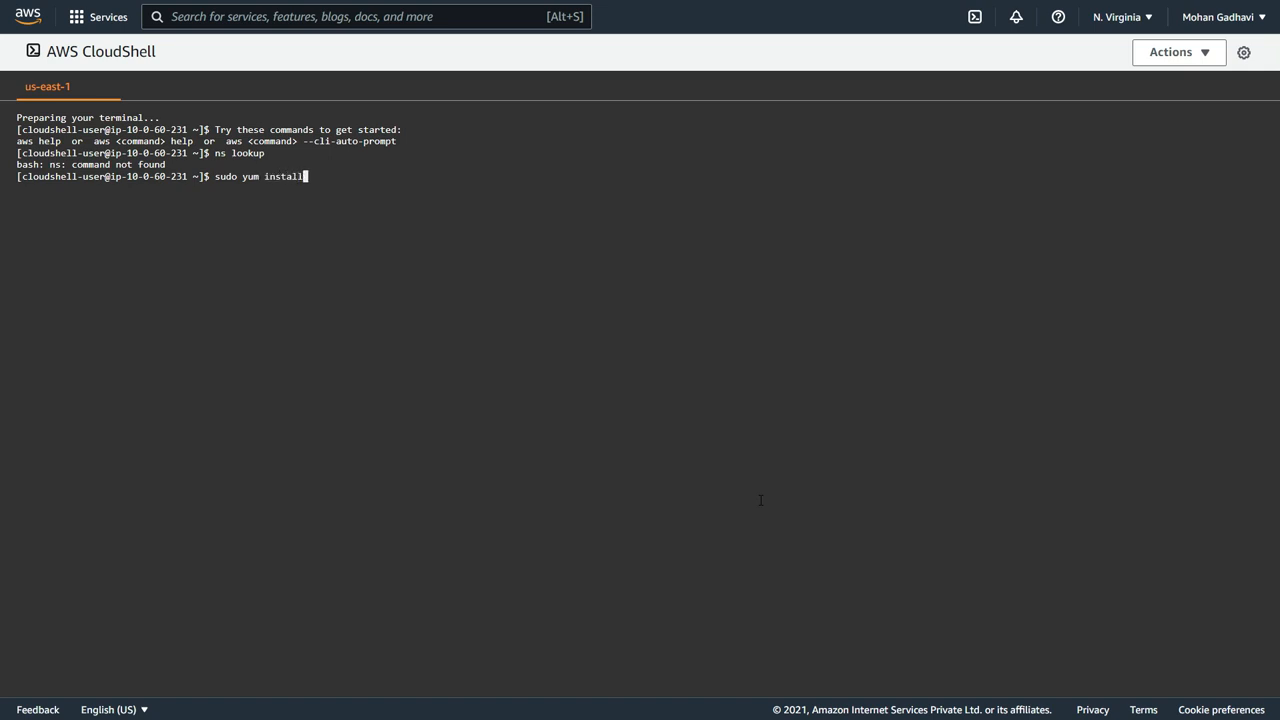
pyautogui.write('-')
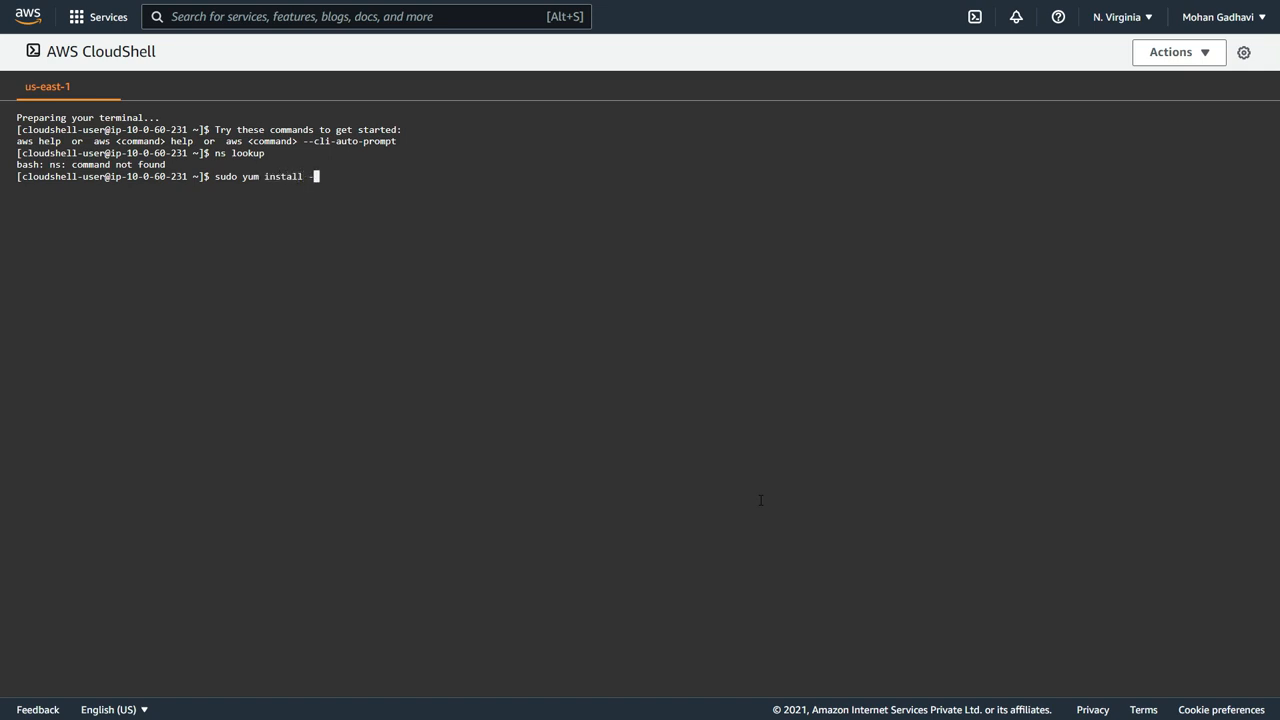
pyautogui.write('-y')
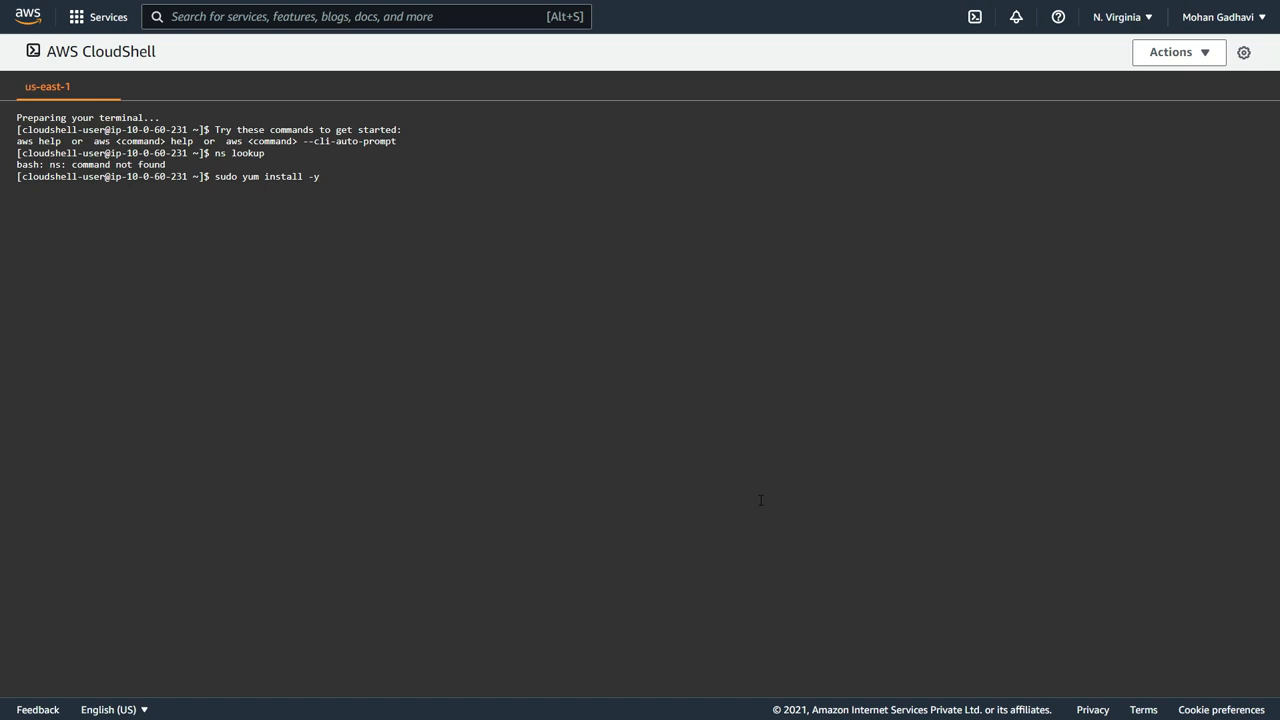
pyautogui.write('bind')
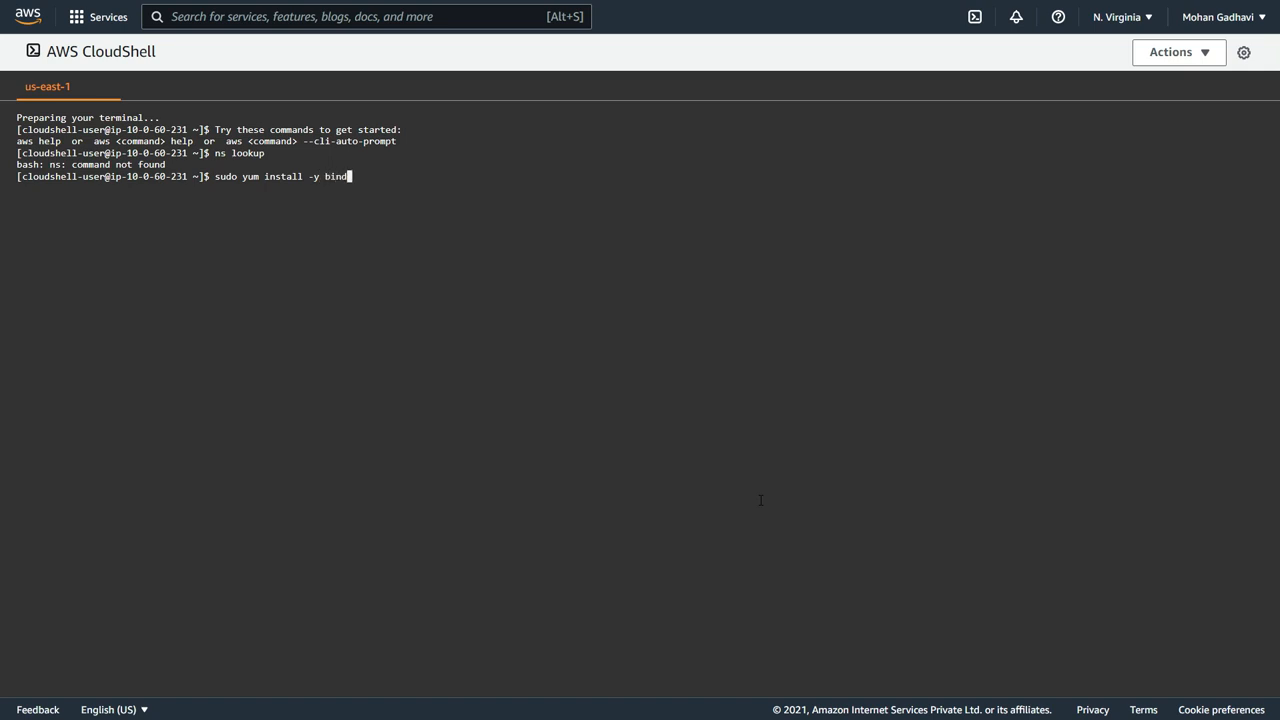
pyautogui.write('-')
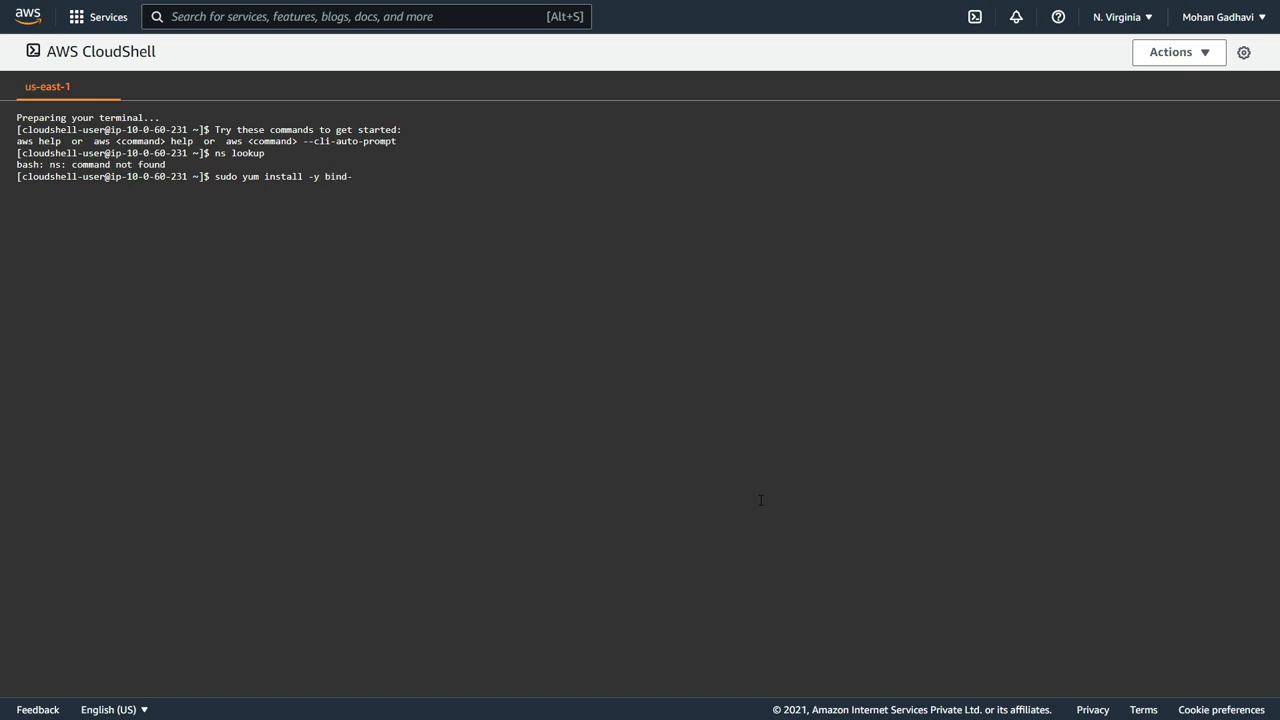
pyautogui.write('utils')
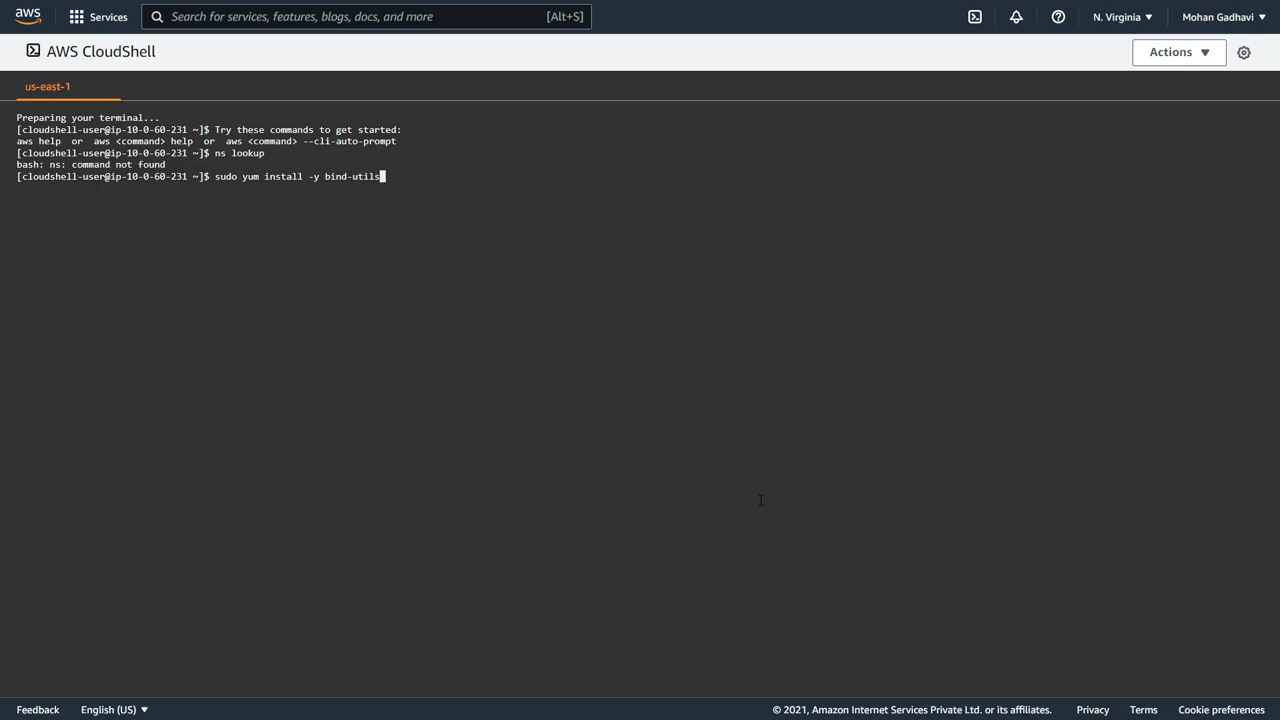
pyautogui.press('Return')
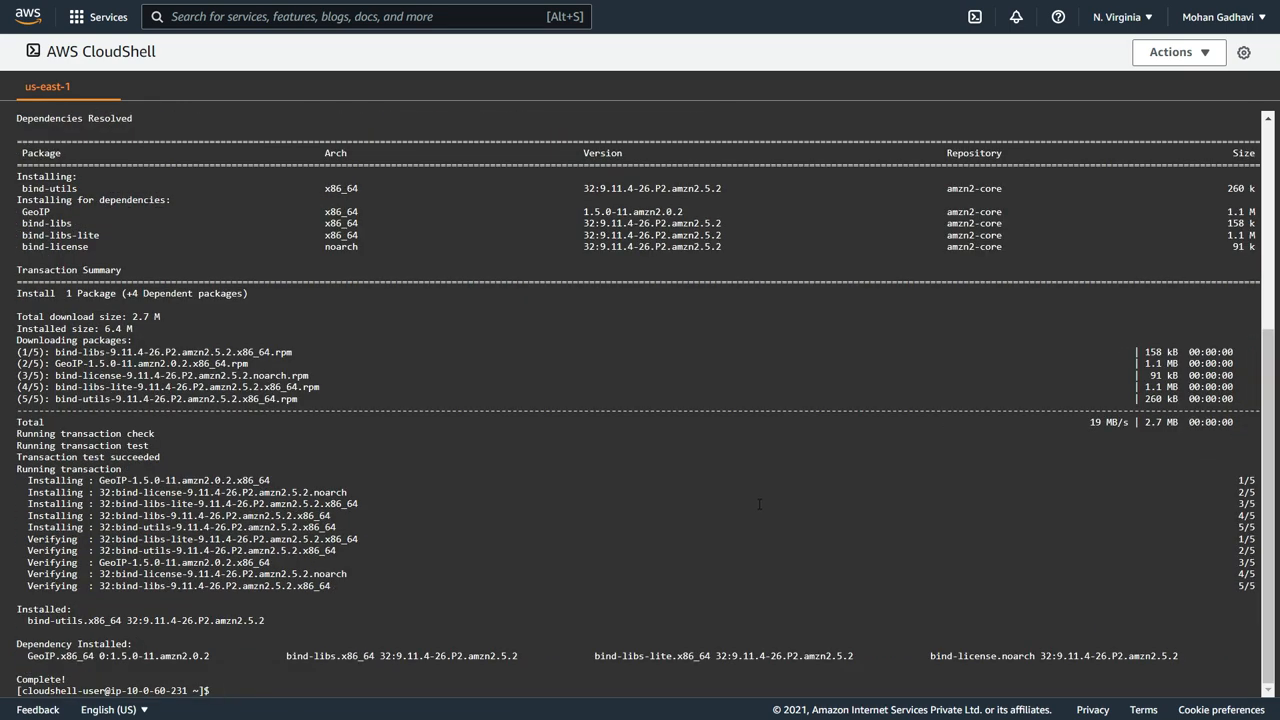
pyautogui.write('cle')
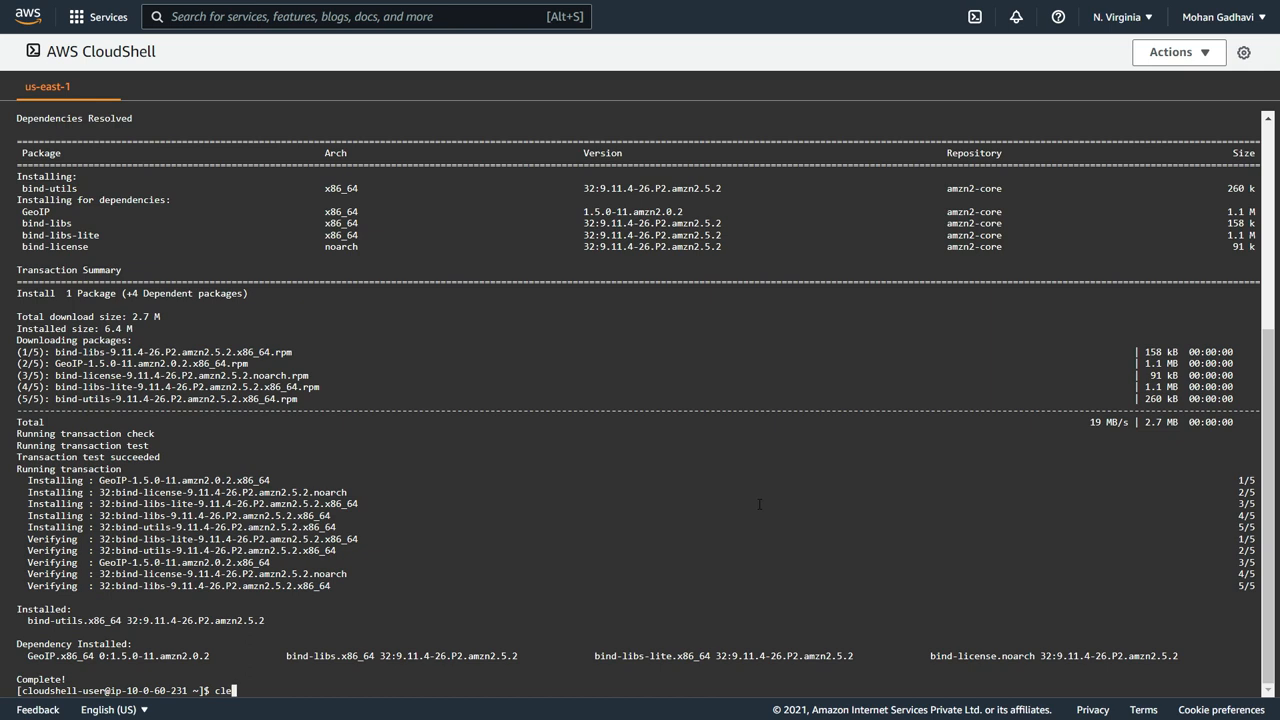
# Clear the terminal and enter nslookup test.record.easyaws.rf.gd at the prompt.
pyautogui.press('Return')
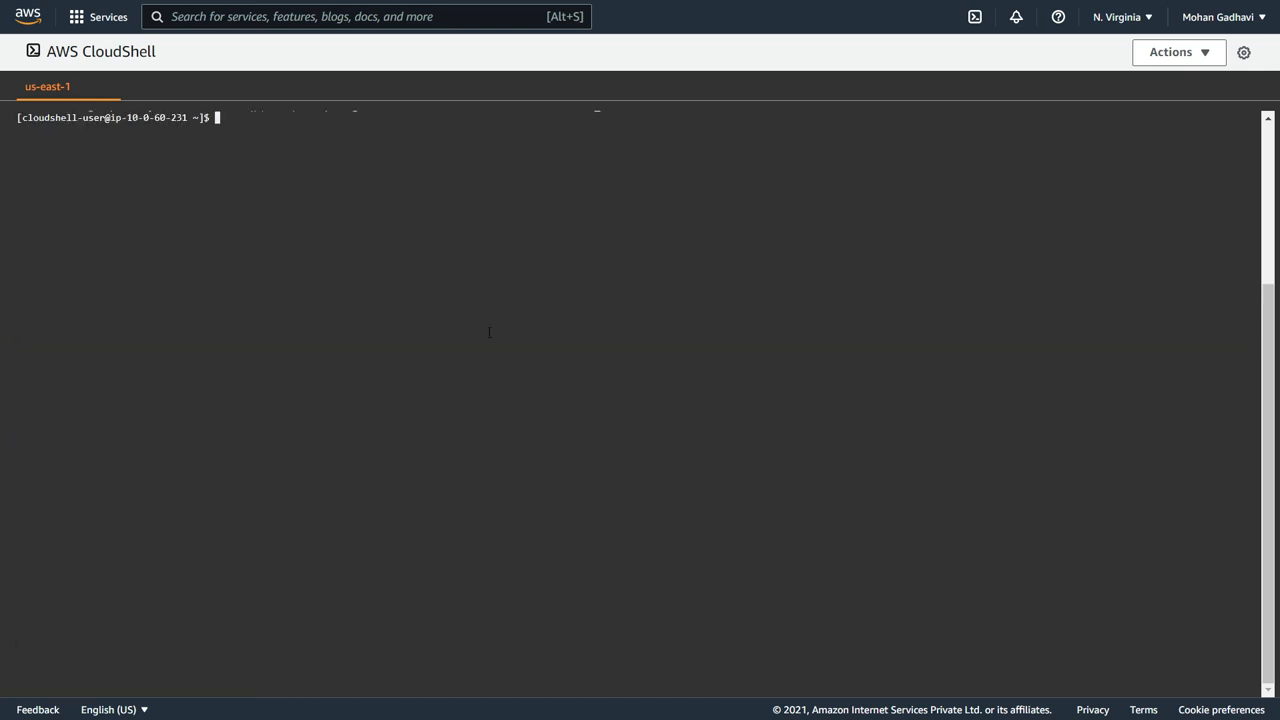
pyautogui.write('ns')
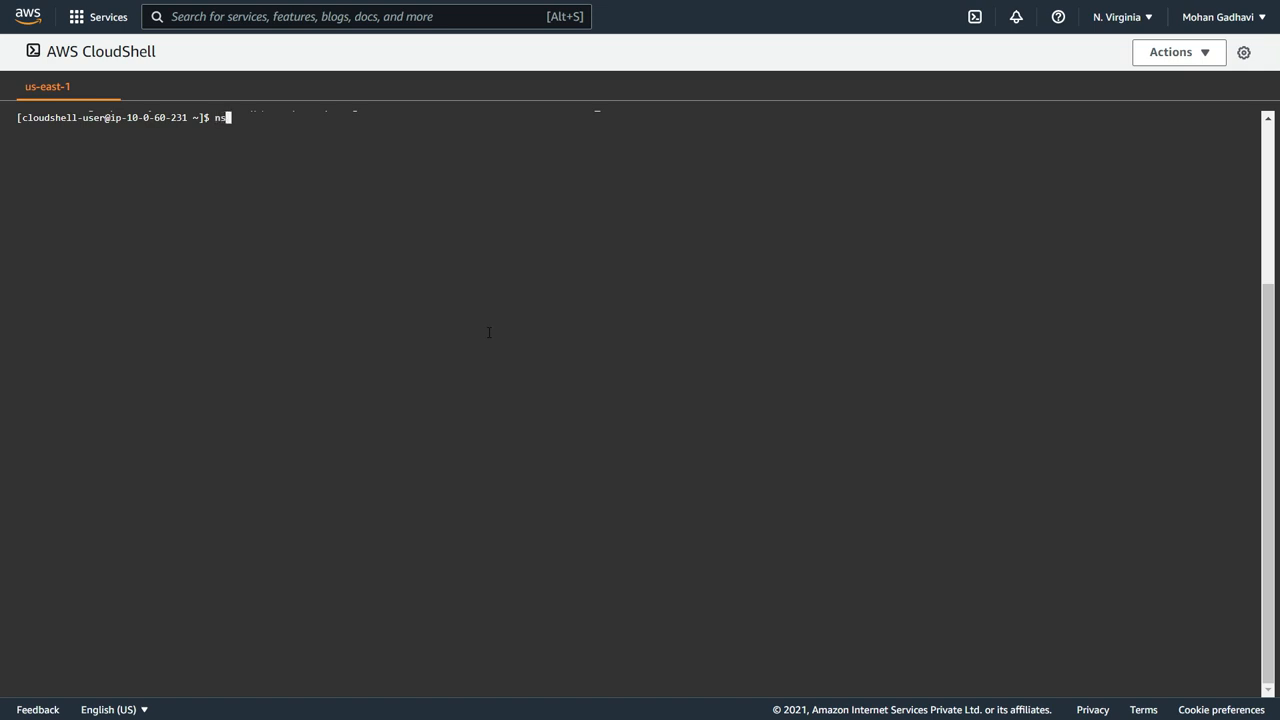
pyautogui.write('lookup')
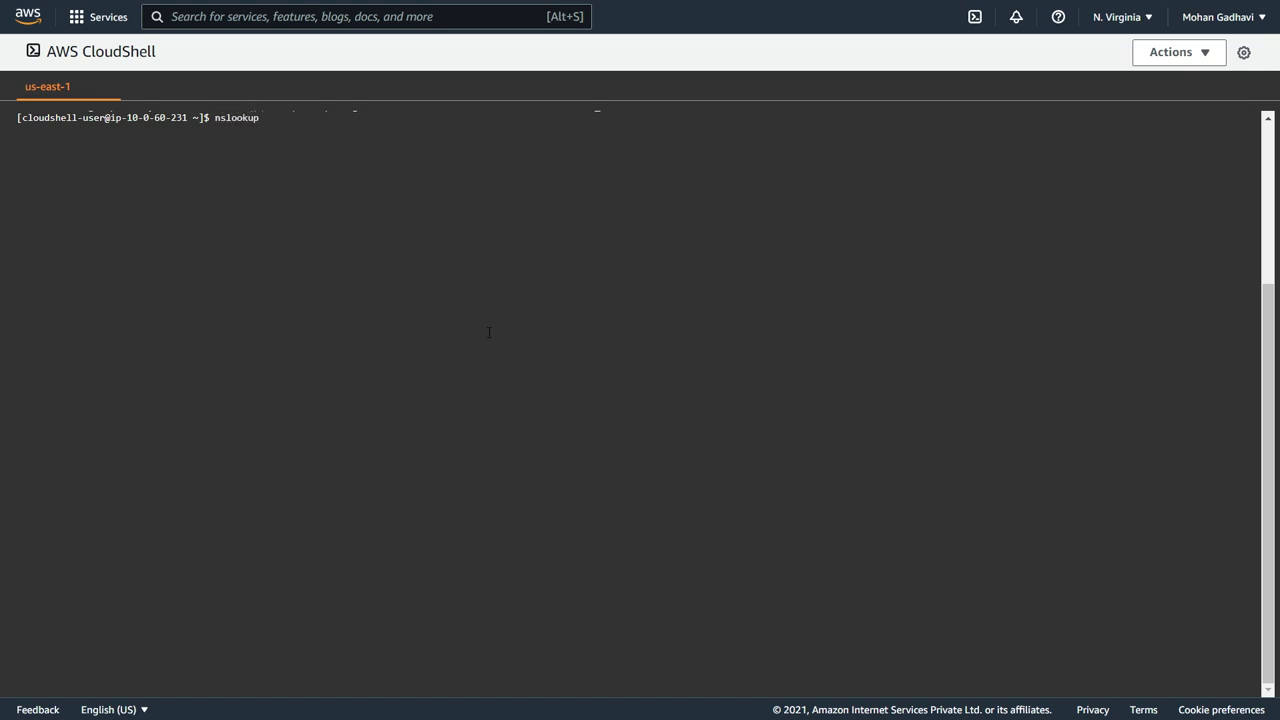
pyautogui.write('test.record.easyaws.rf.gd')
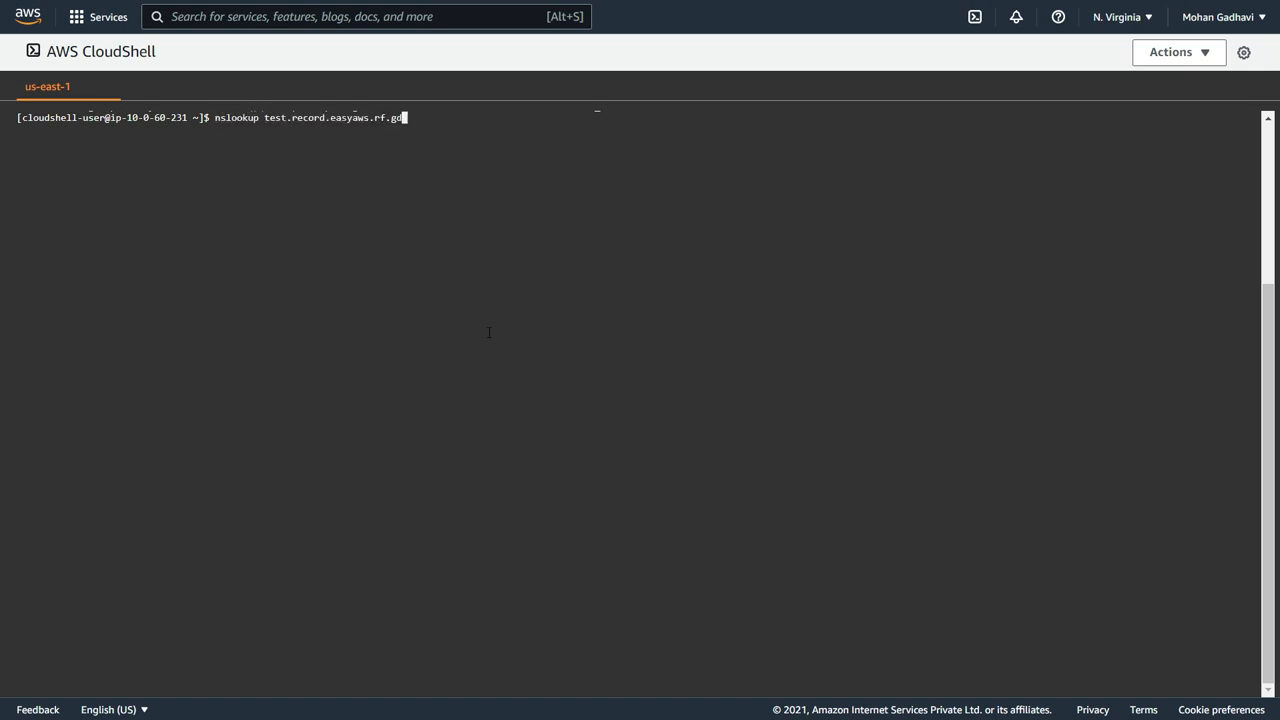